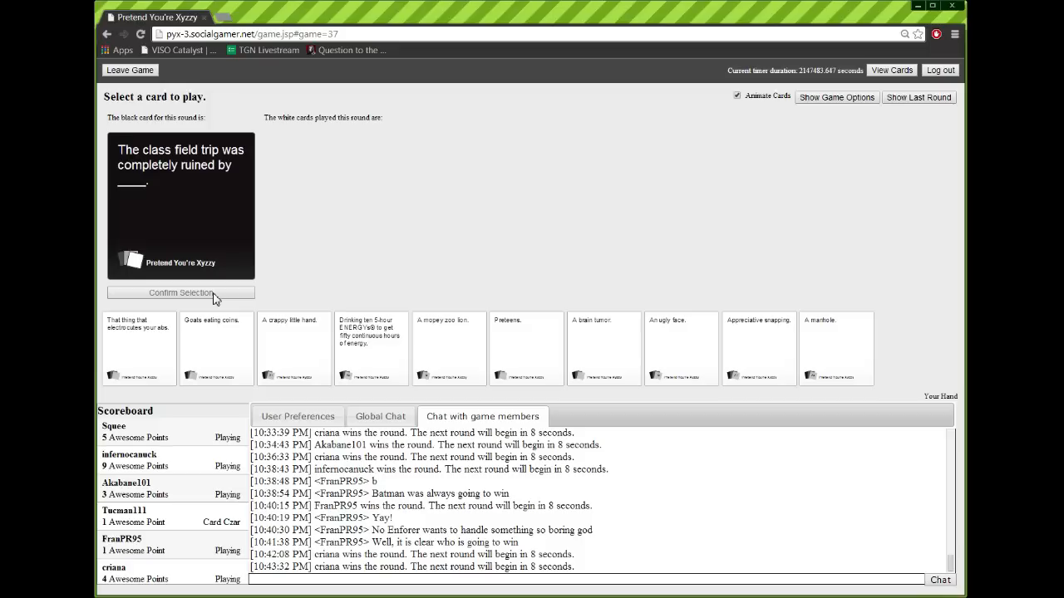
pyautogui.moveTo(235, 309)
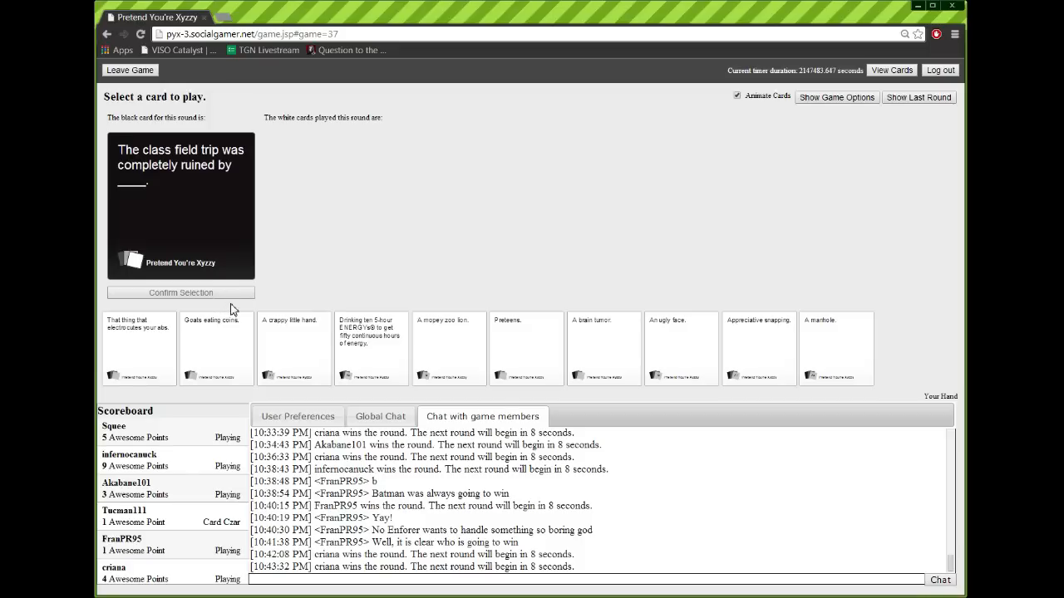
# Play the Preteens card for the ruined field-trip black card
pyautogui.click(604, 348)
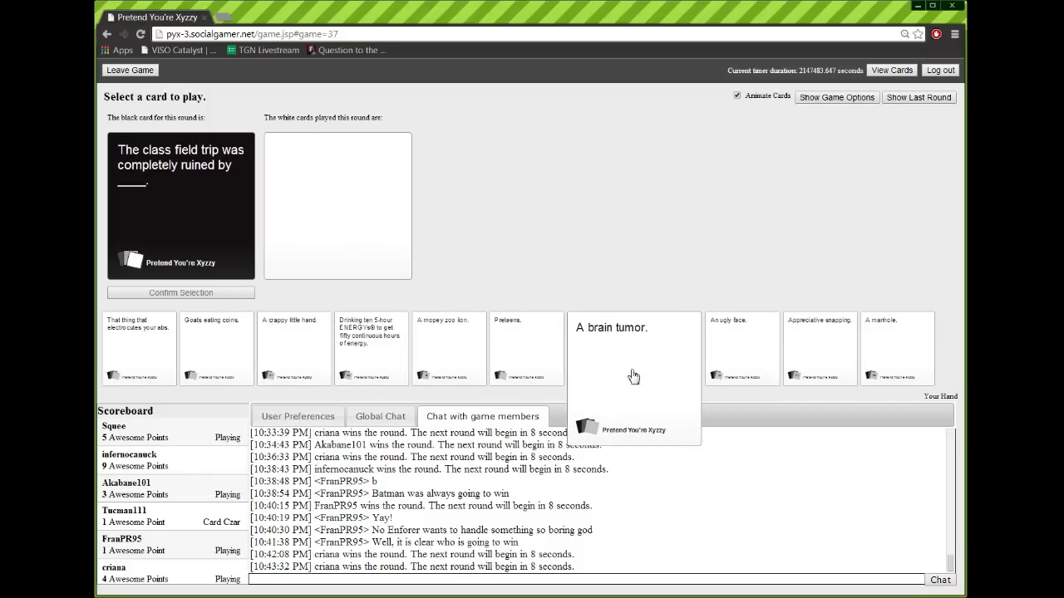
pyautogui.moveTo(628, 376)
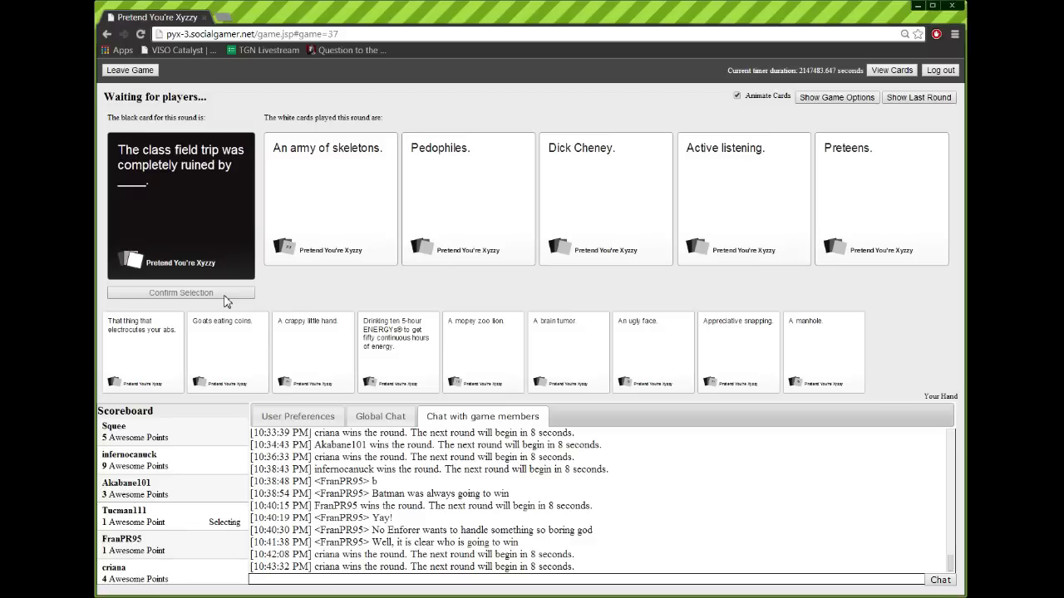
# Advance to the next round with the instruction-manual black card dealt
pyautogui.click(469, 200)
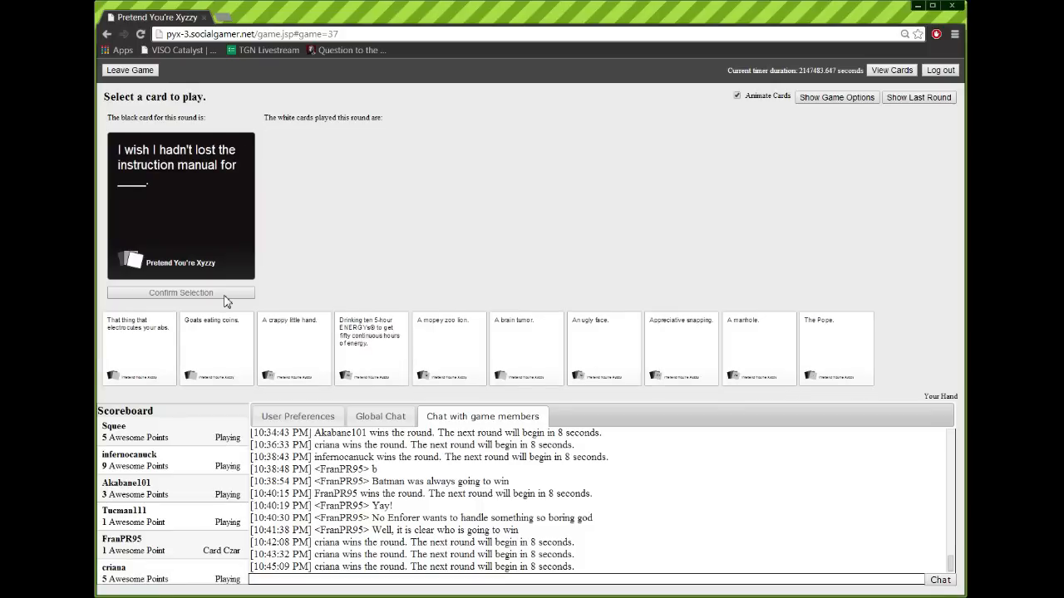
pyautogui.moveTo(349, 281)
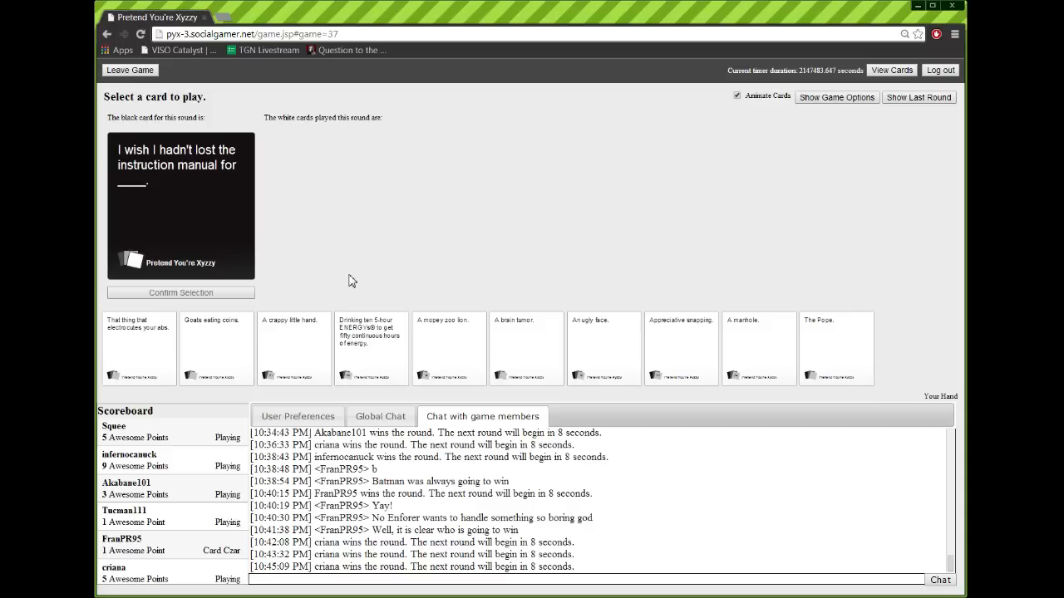
pyautogui.moveTo(336, 284)
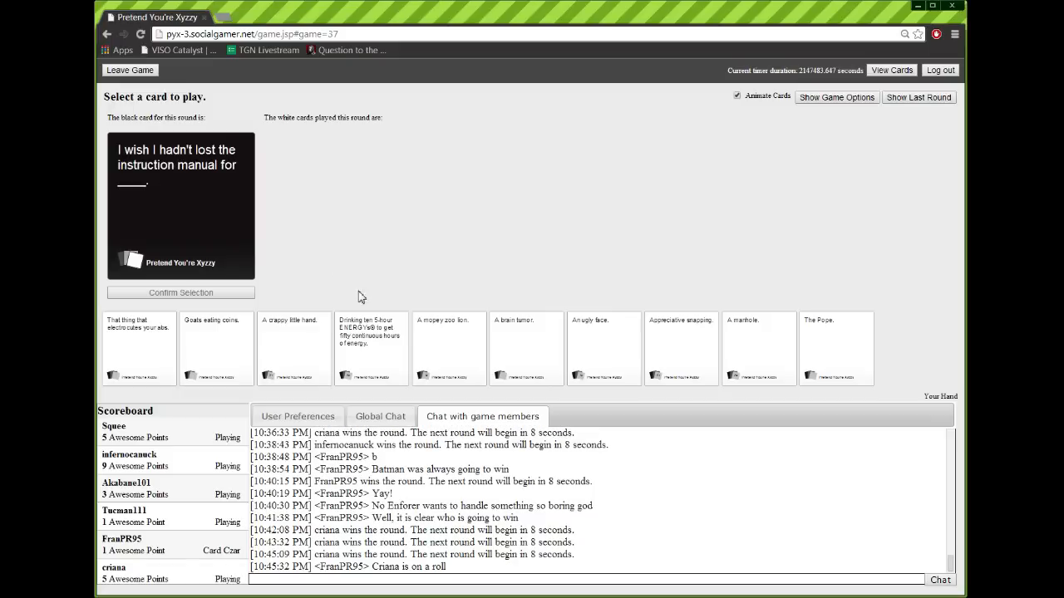
# Play 'That thing that electrocutes your abs' for the instruction-manual card and confirm it
pyautogui.click(604, 349)
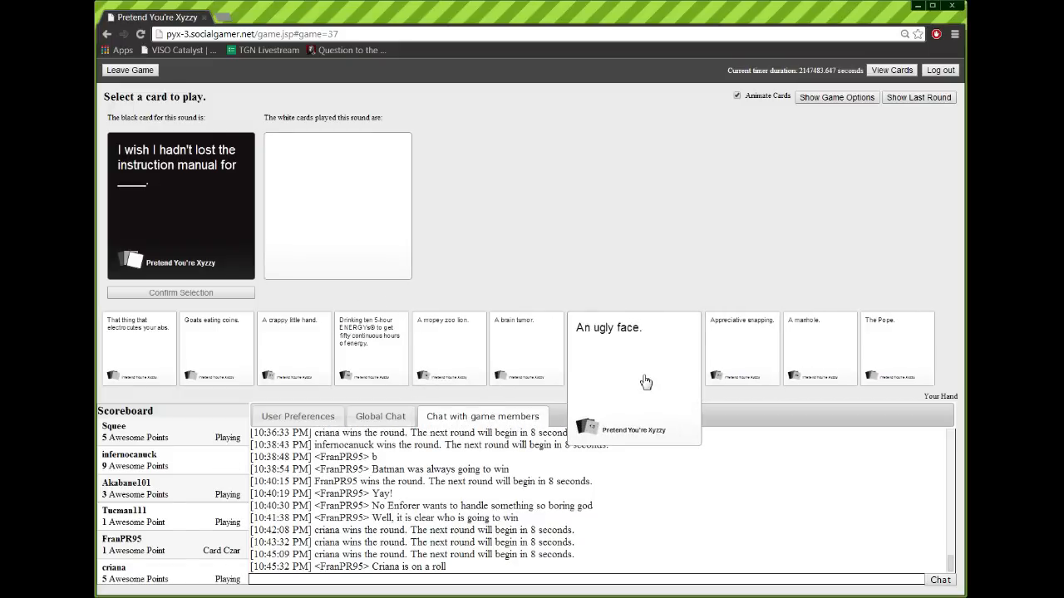
pyautogui.click(140, 347)
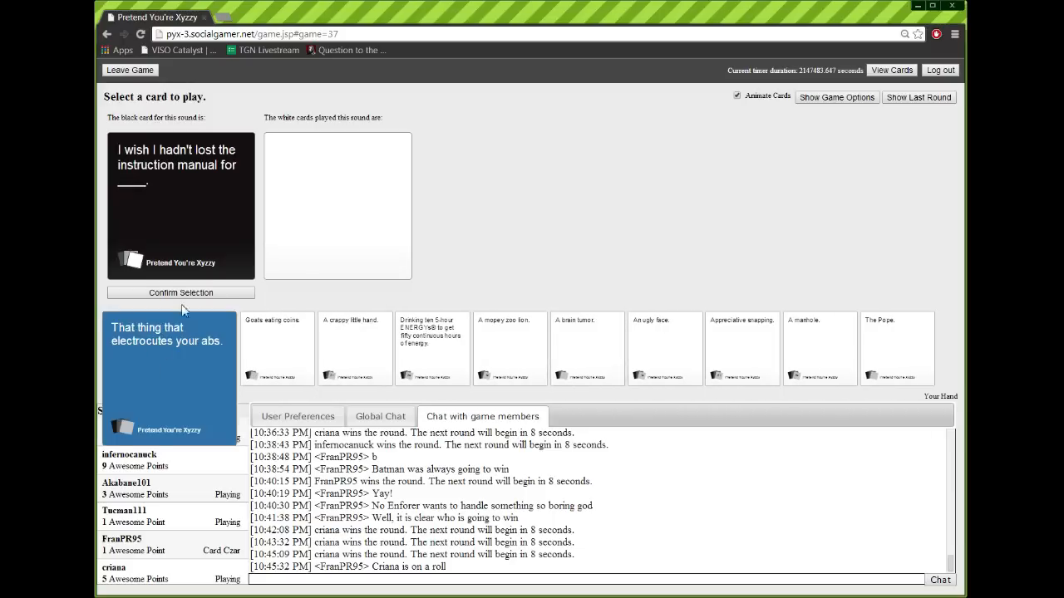
pyautogui.click(180, 293)
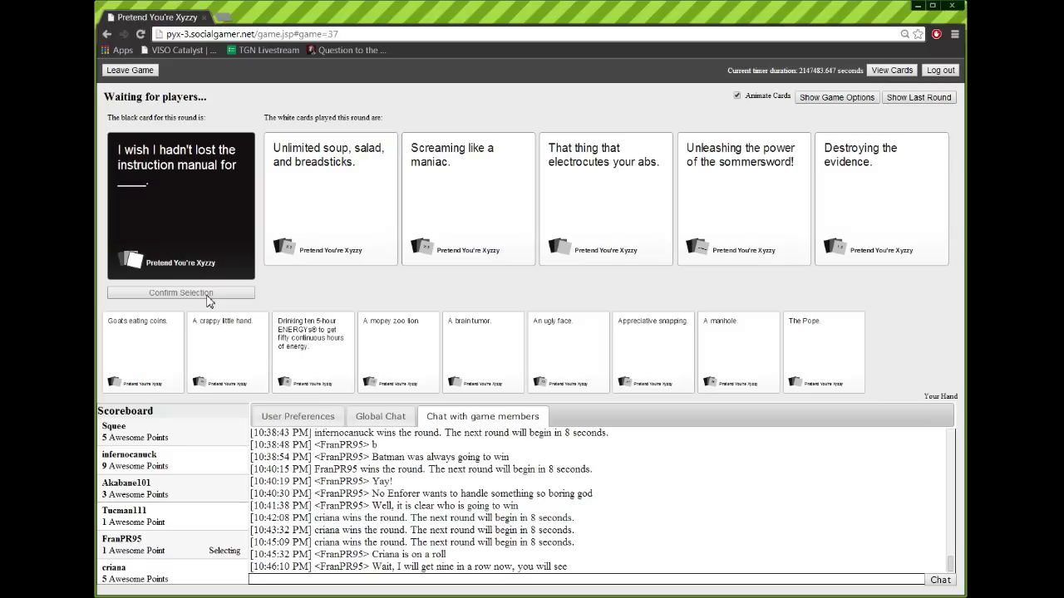
# Advance to the next round with the Mr. Bond black card dealt
pyautogui.click(469, 199)
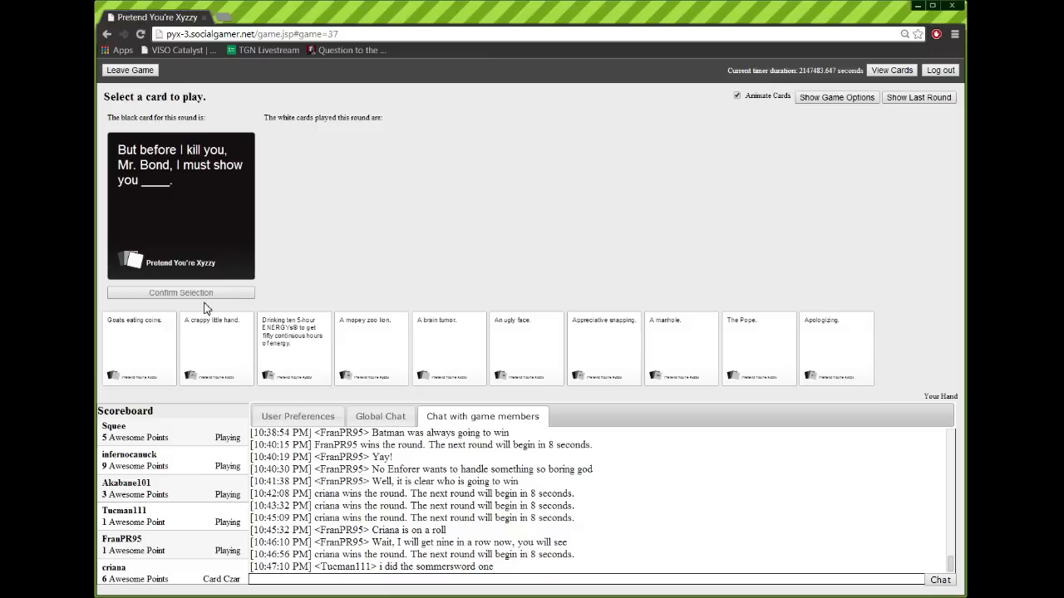
pyautogui.moveTo(426, 289)
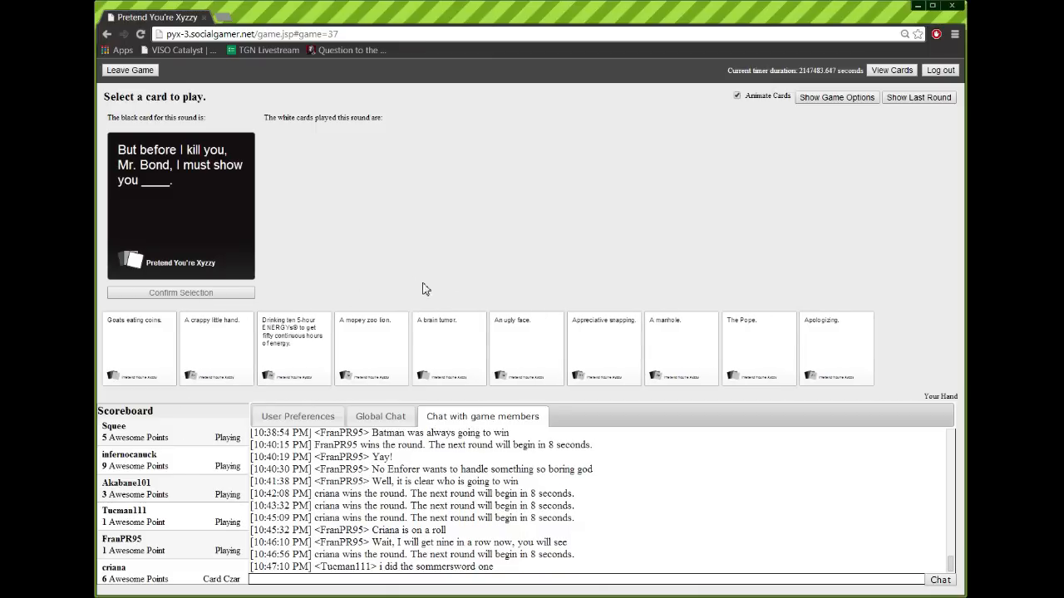
pyautogui.moveTo(507, 299)
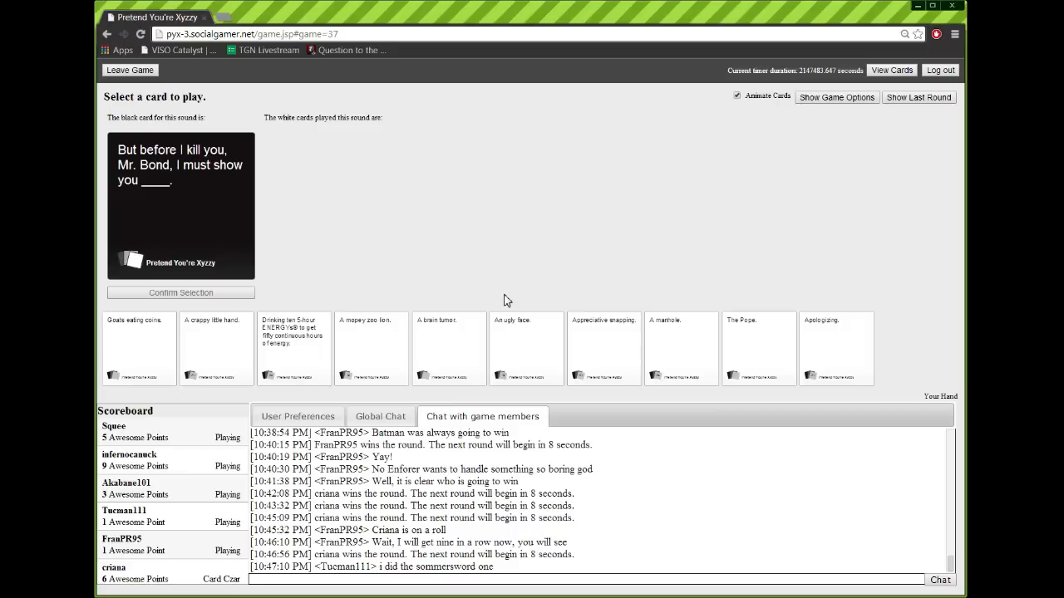
# Play Appreciative snapping for the Mr. Bond card and confirm the selection
pyautogui.click(525, 347)
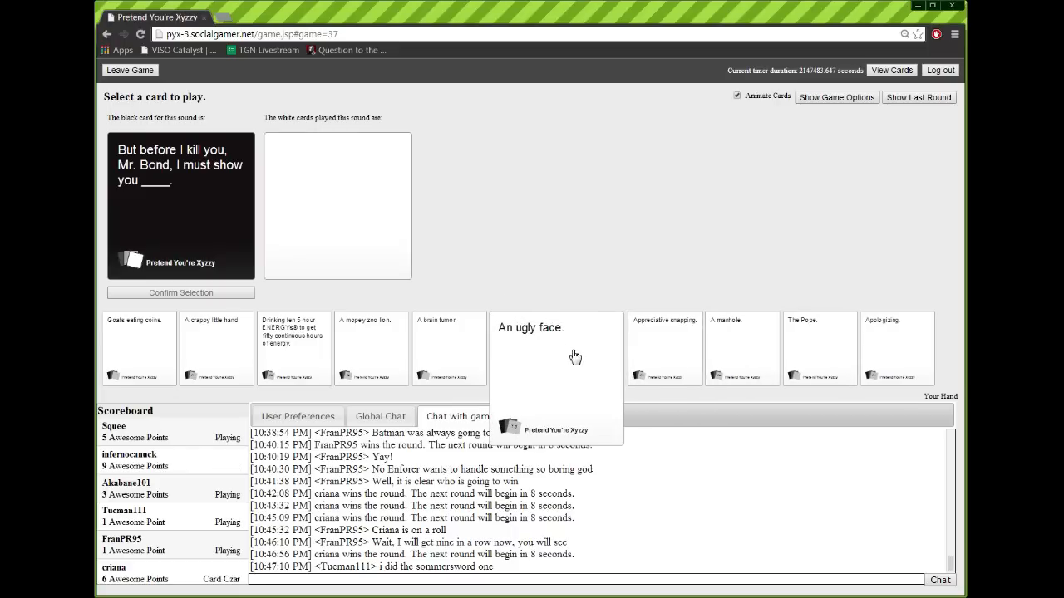
pyautogui.click(603, 349)
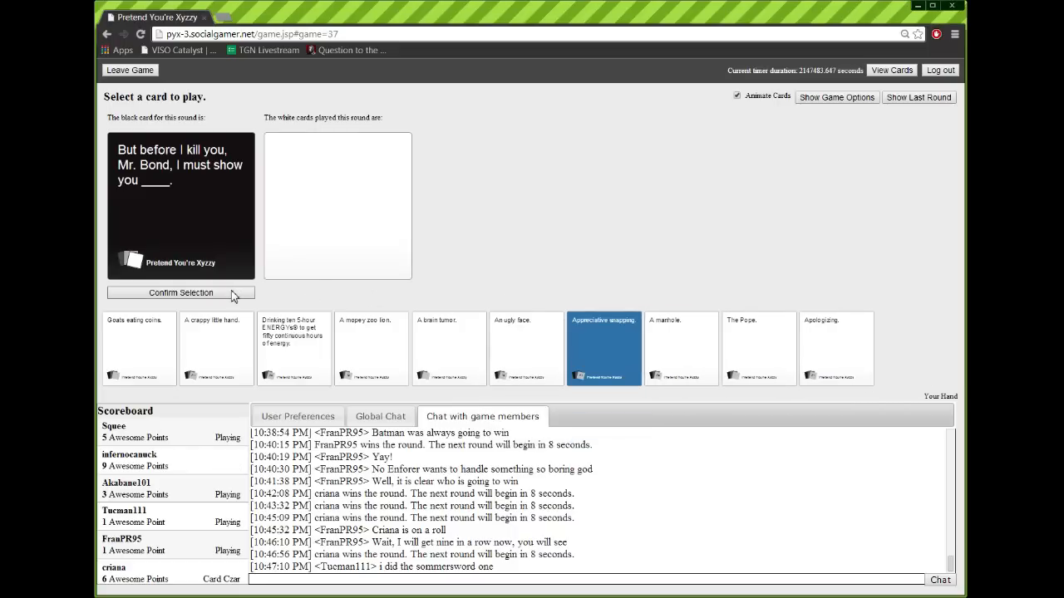
pyautogui.click(181, 293)
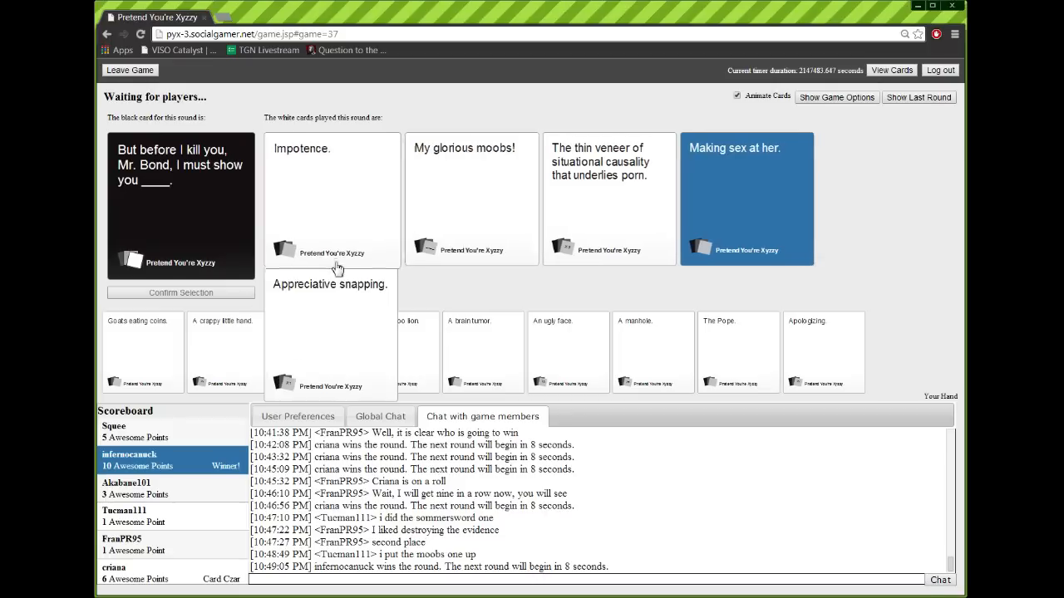
pyautogui.click(836, 96)
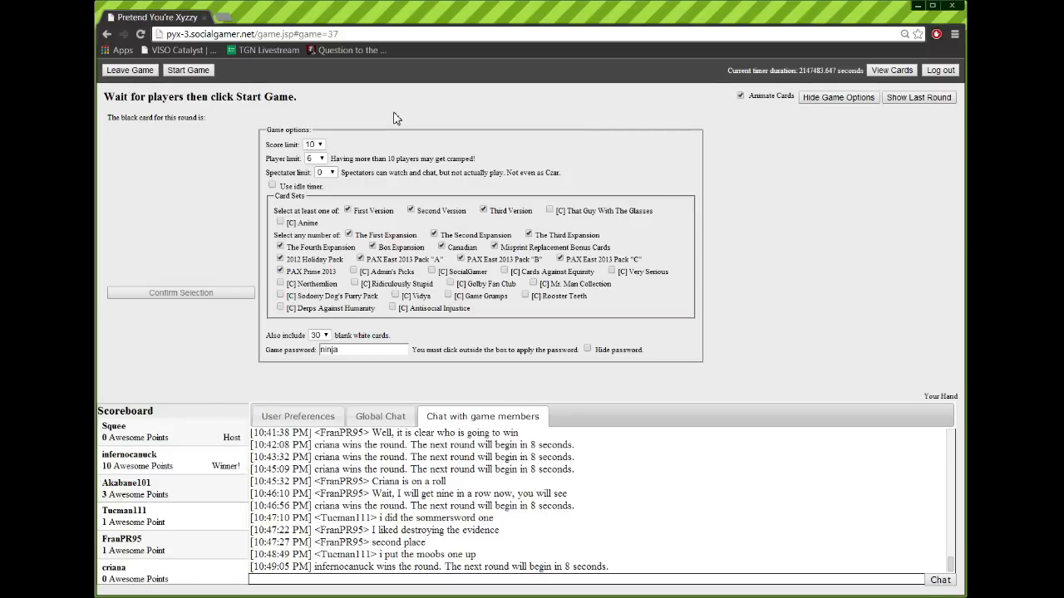
pyautogui.moveTo(170, 555)
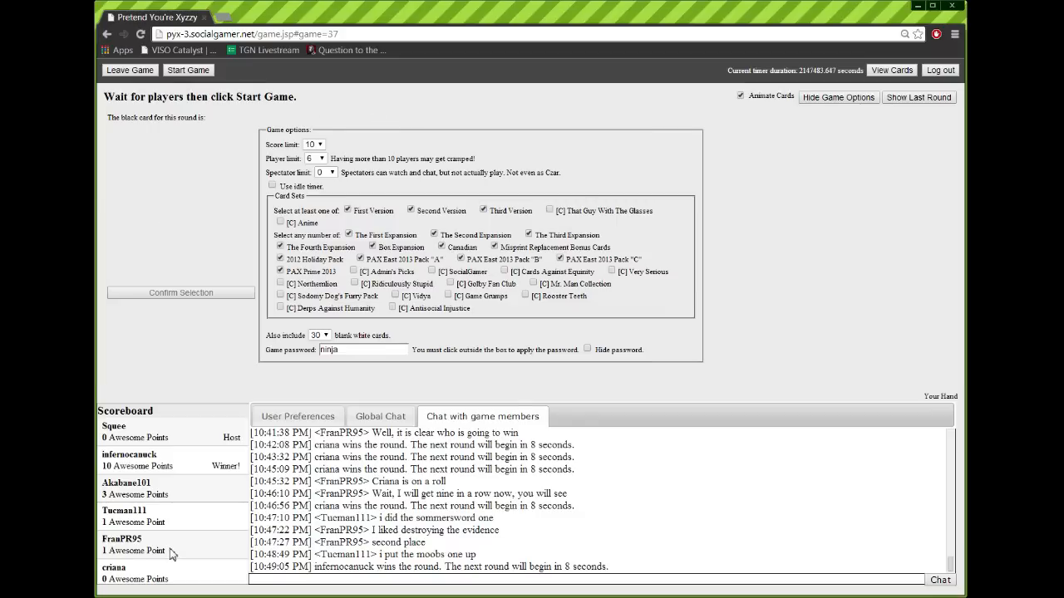
pyautogui.moveTo(166, 551)
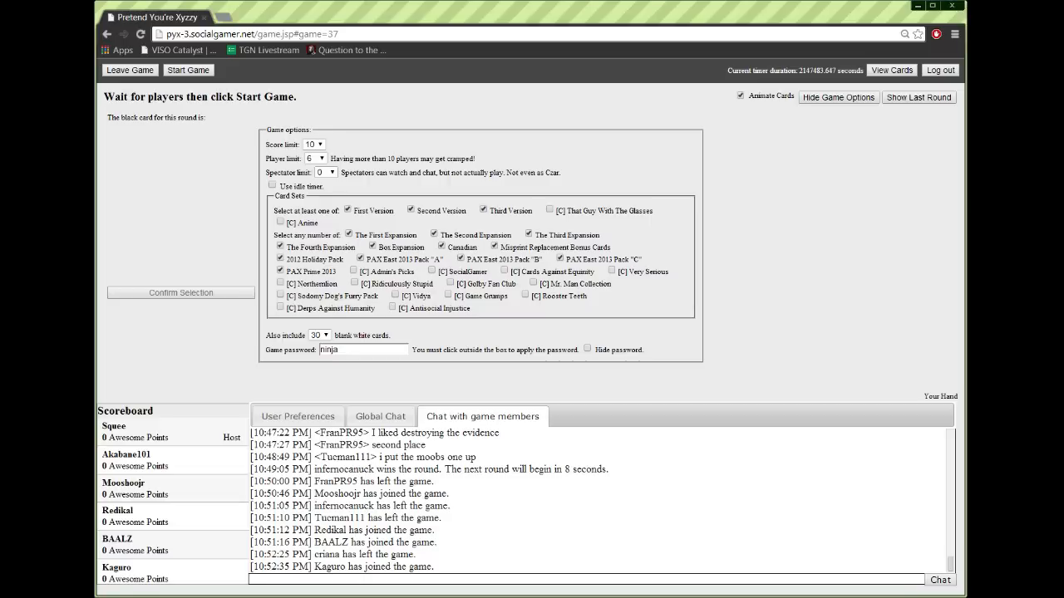
# Start the game so the first pick-two black card and a fresh hand are dealt
pyautogui.click(188, 70)
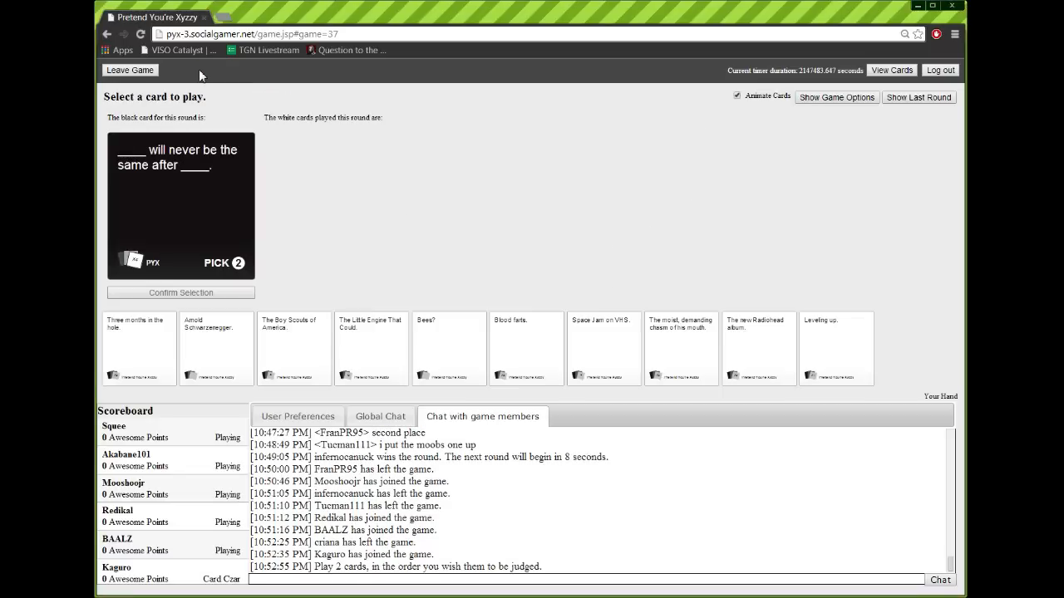
pyautogui.moveTo(359, 158)
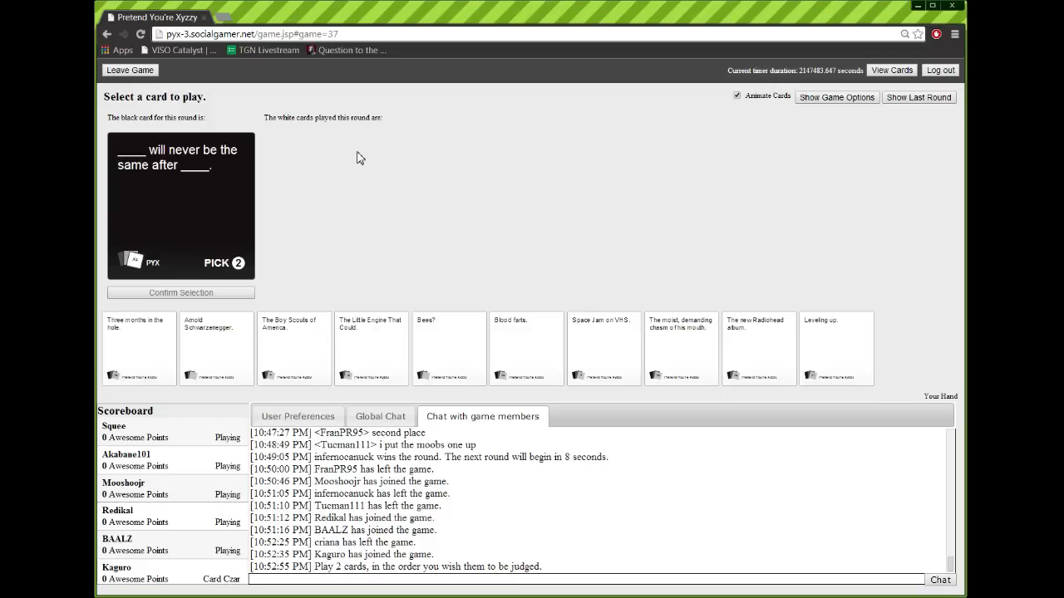
pyautogui.moveTo(344, 172)
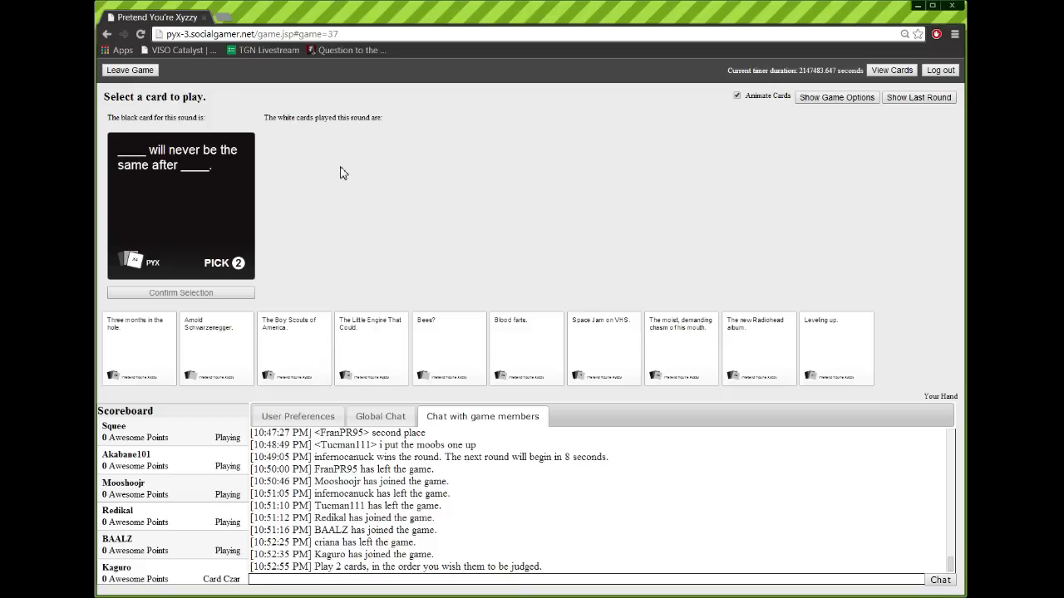
pyautogui.moveTo(329, 294)
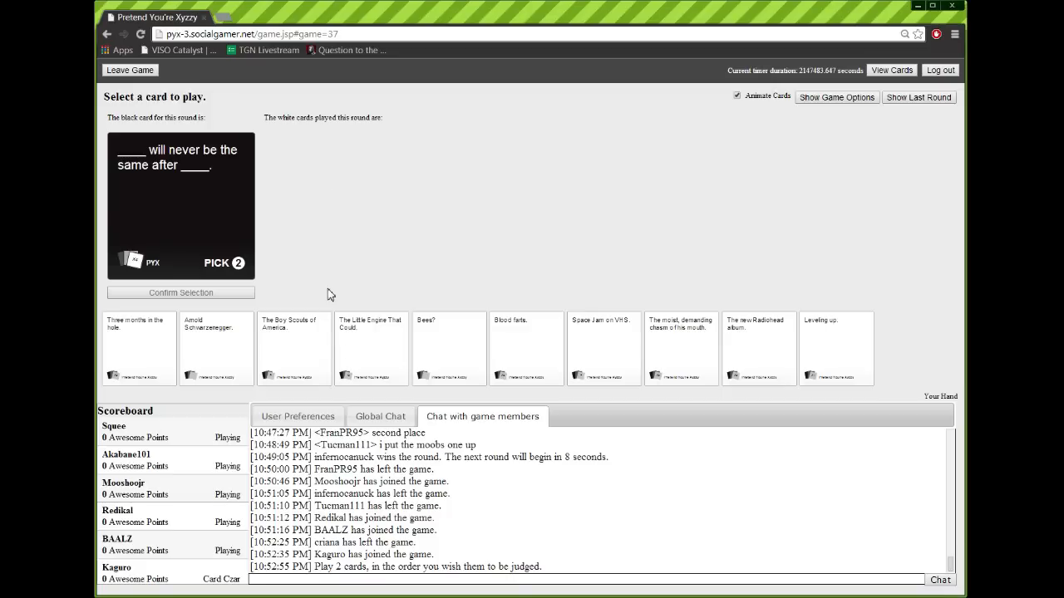
# Play The Boy Scouts of America and Arnold Schwarzenegger as the two answers and confirm
pyautogui.click(293, 348)
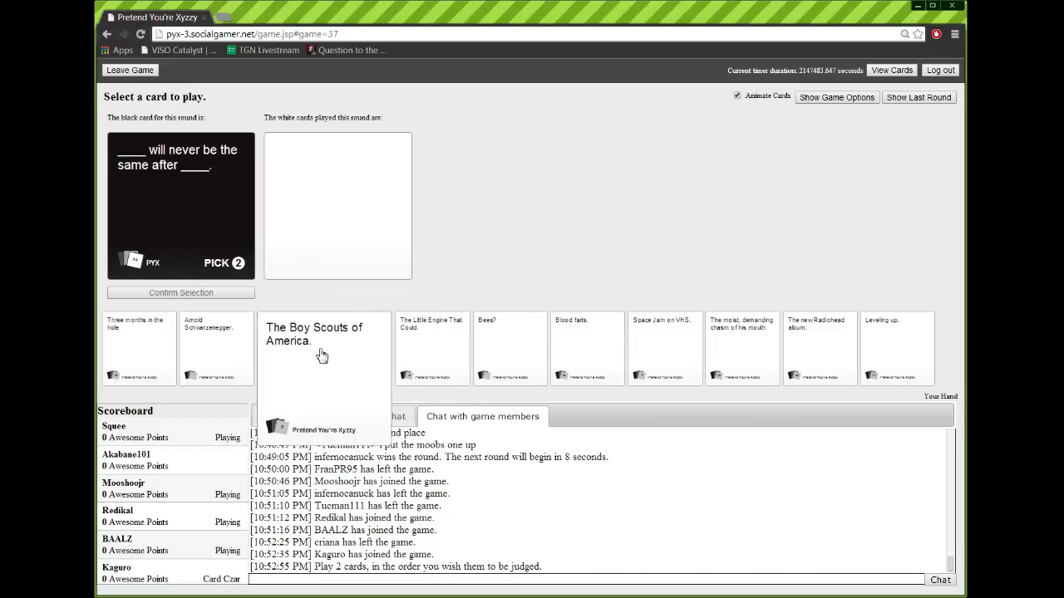
pyautogui.click(313, 348)
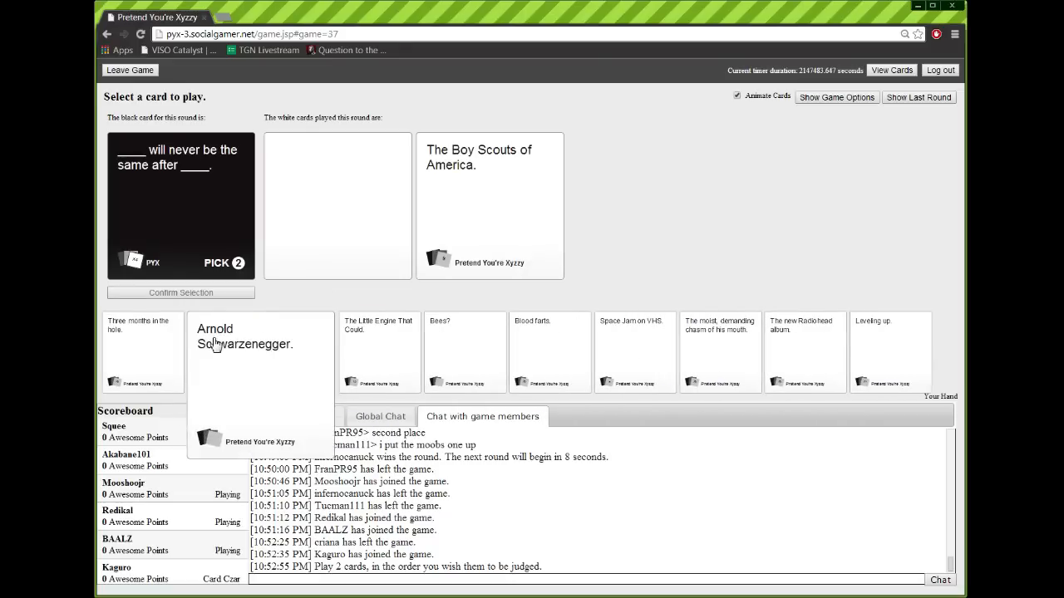
pyautogui.click(245, 344)
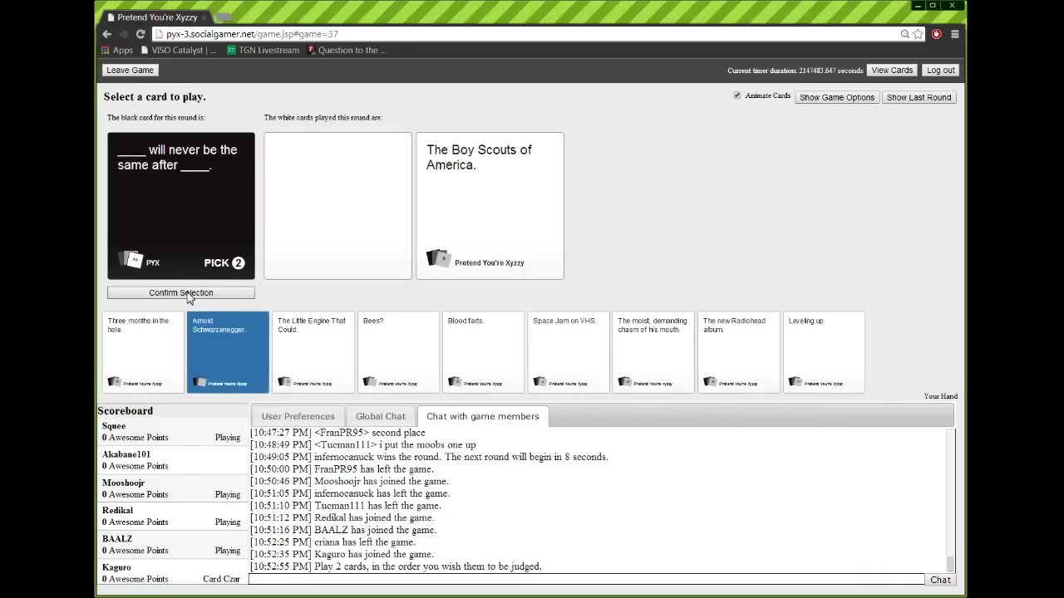
pyautogui.click(180, 292)
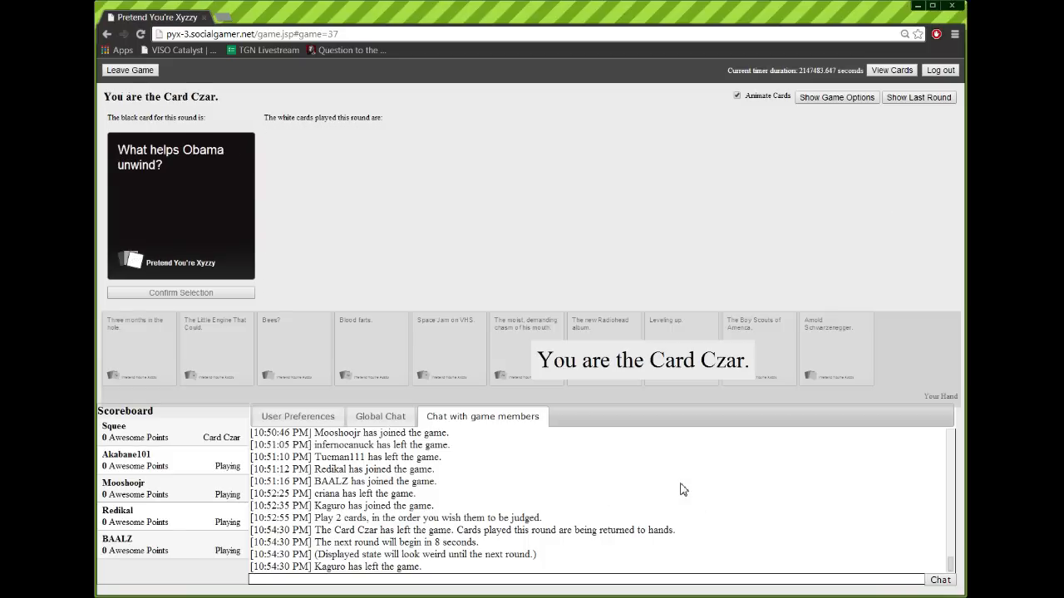
pyautogui.moveTo(641, 477)
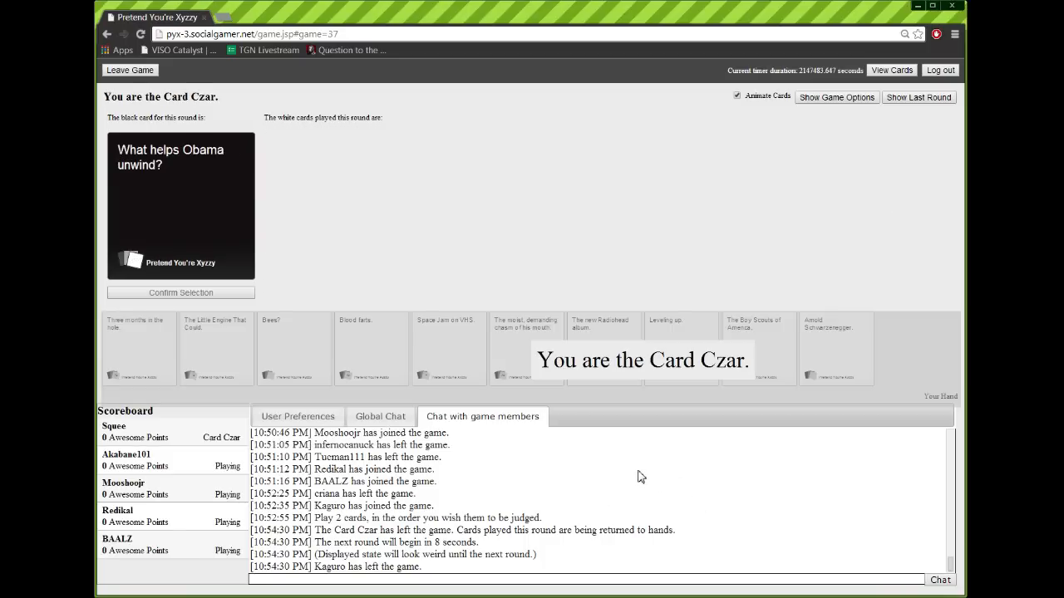
pyautogui.moveTo(602, 469)
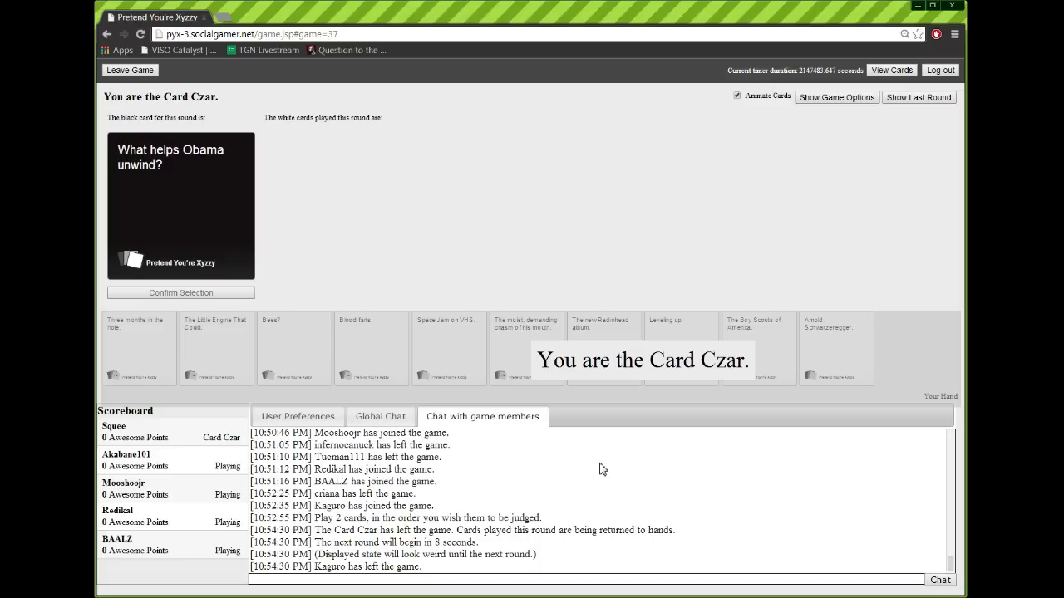
pyautogui.moveTo(564, 479)
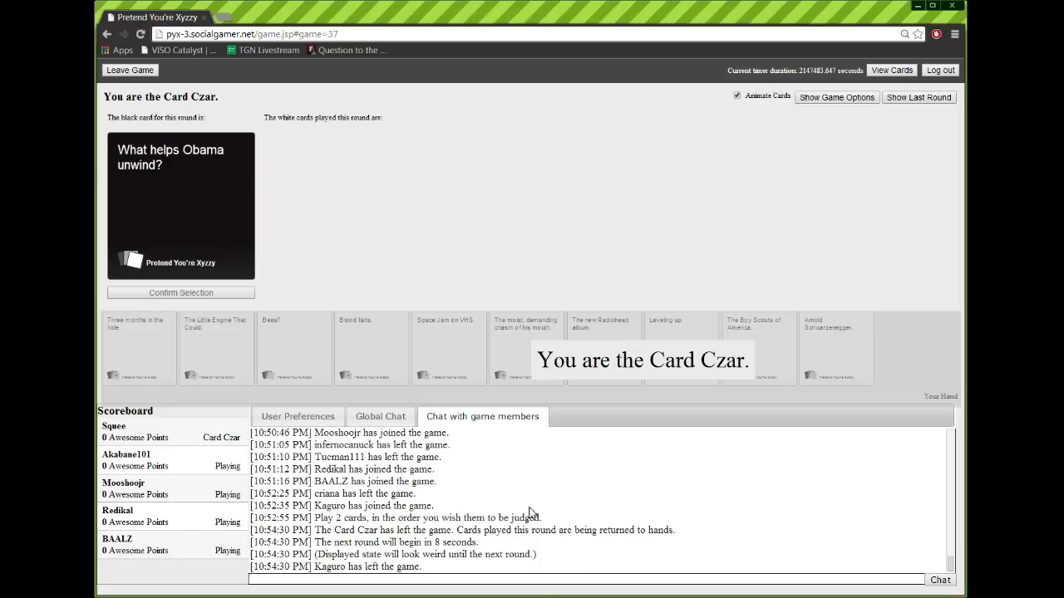
pyautogui.moveTo(530, 432)
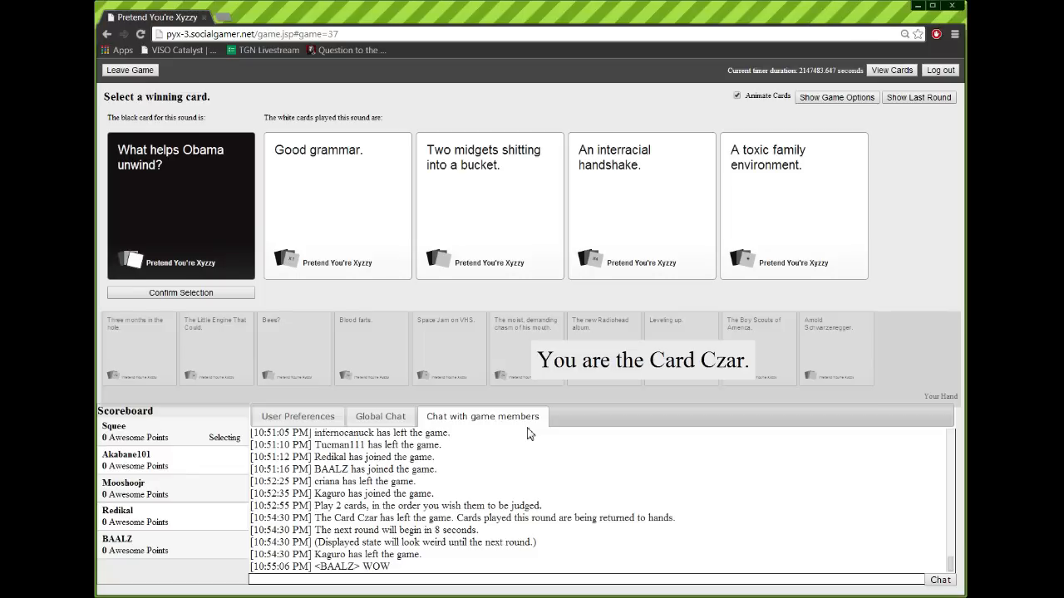
# Play Blood farts. and Arnold Schwarzenegger. as the two Academy Award answers
pyautogui.click(488, 207)
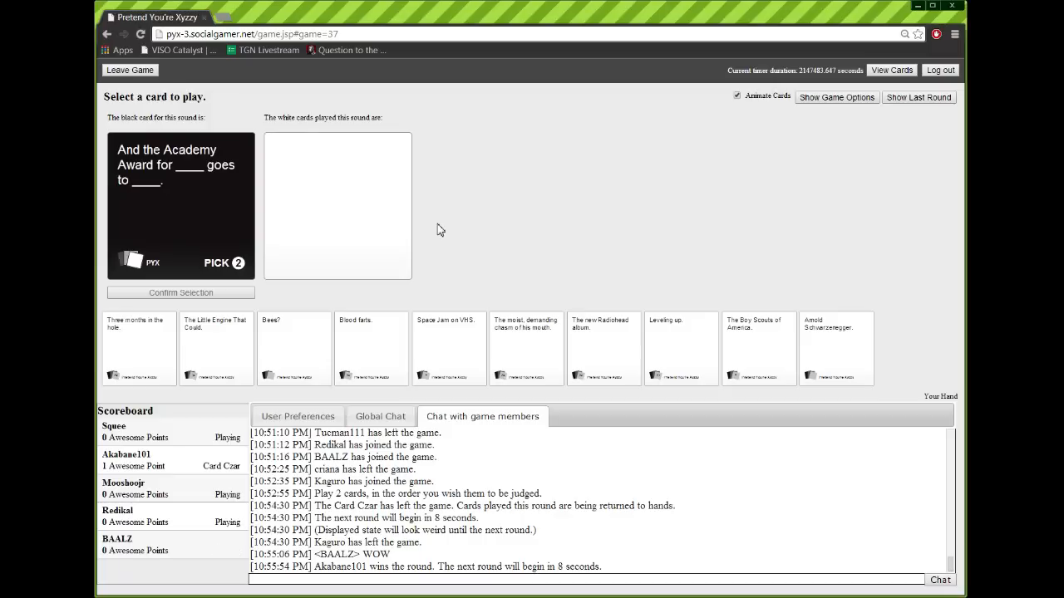
pyautogui.moveTo(372, 344)
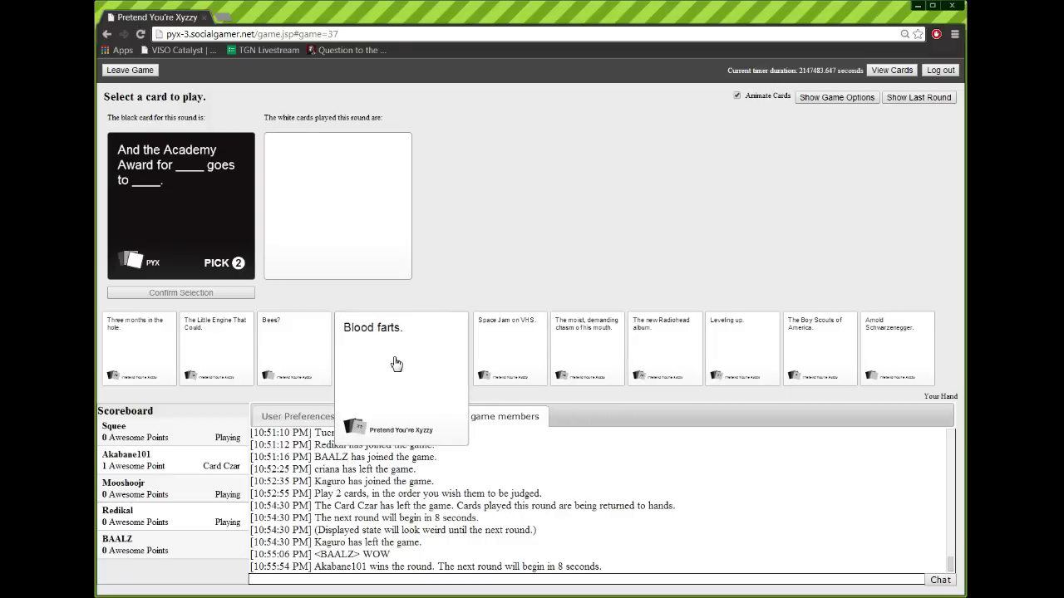
pyautogui.click(395, 362)
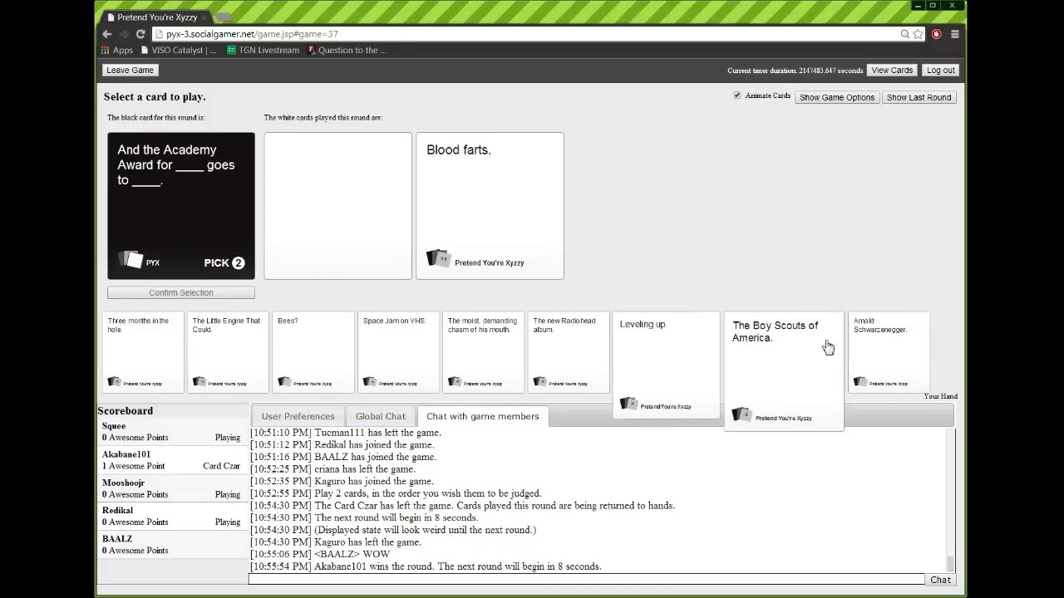
pyautogui.click(887, 341)
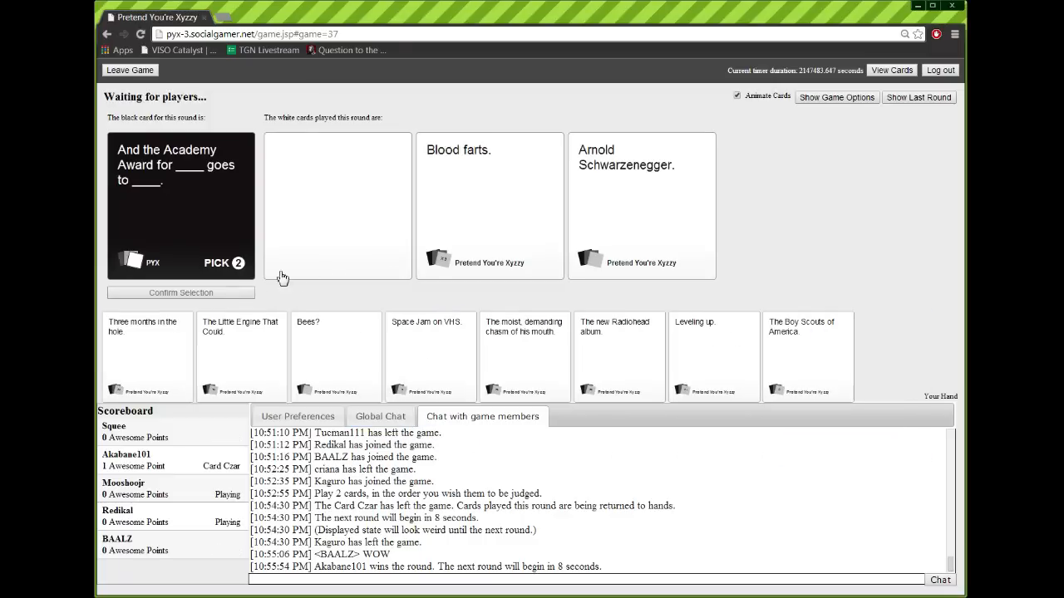
pyautogui.moveTo(811, 183)
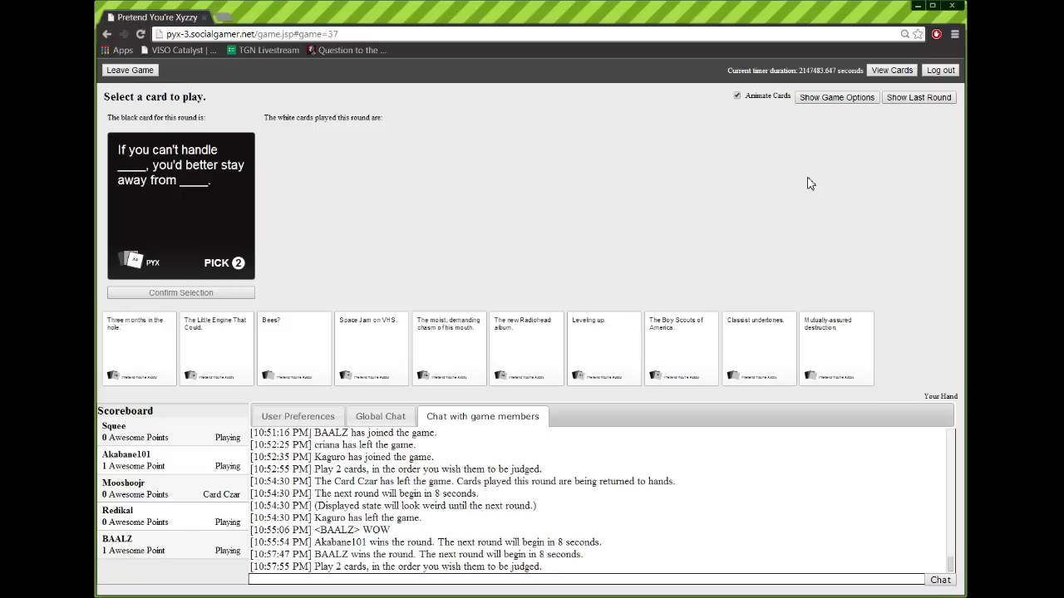
pyautogui.moveTo(861, 288)
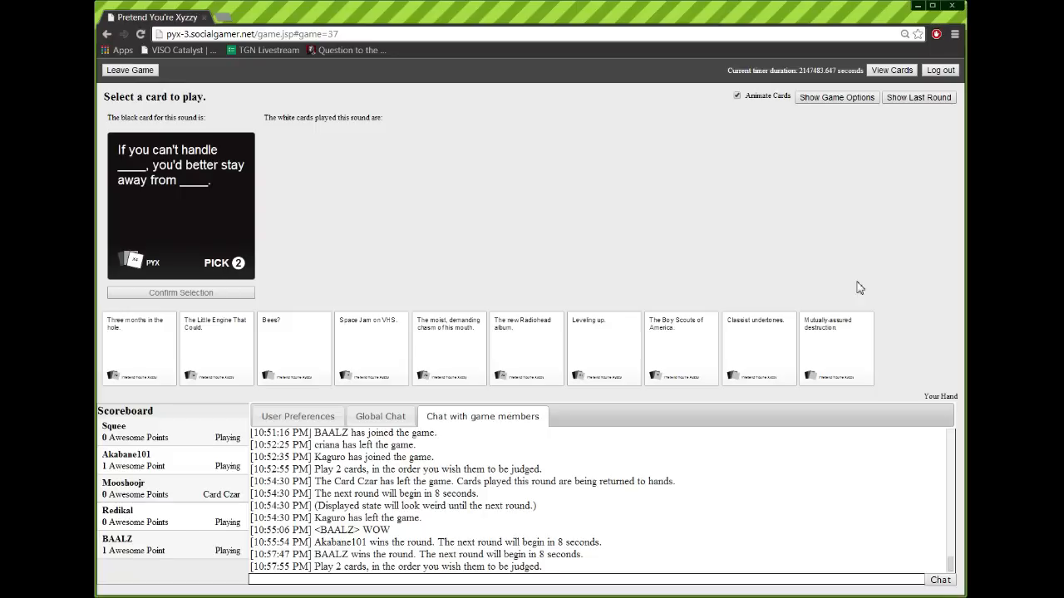
# Play Mutually-assured destruction. and The Boy Scouts of America. as the two answers, confirming each
pyautogui.click(836, 347)
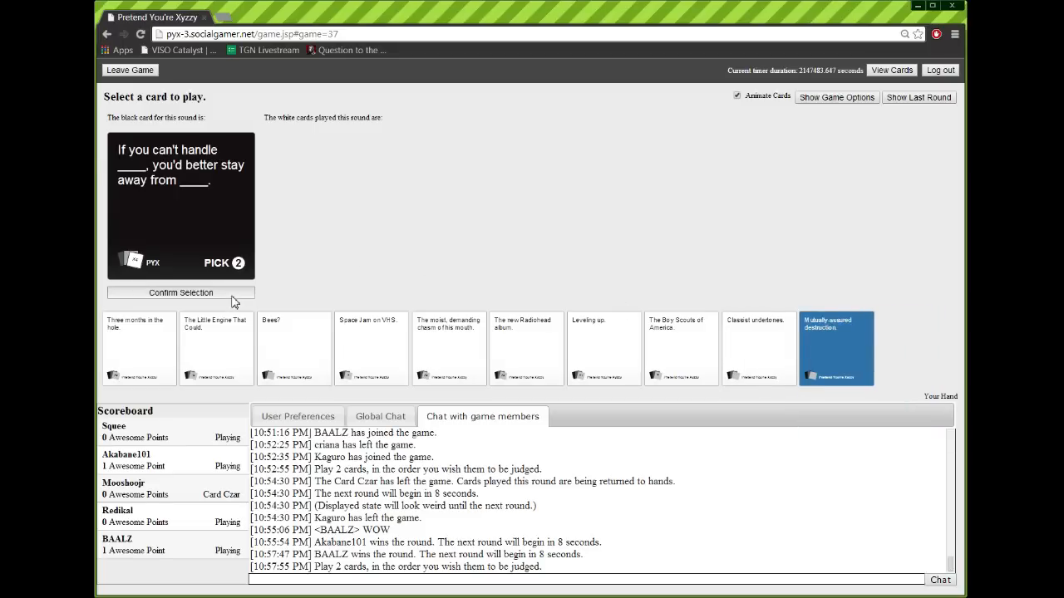
pyautogui.click(836, 348)
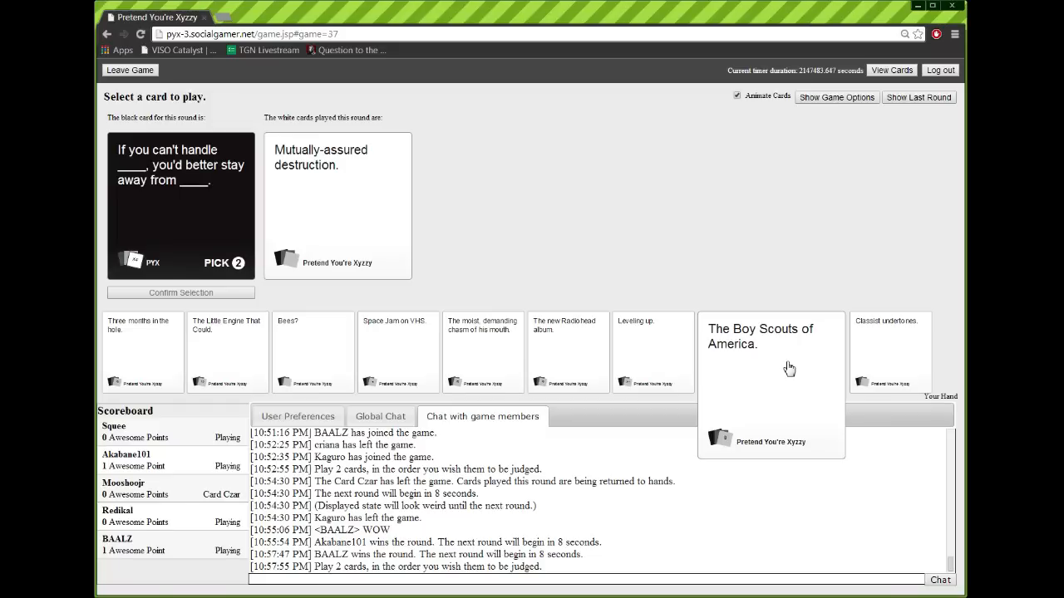
pyautogui.click(399, 352)
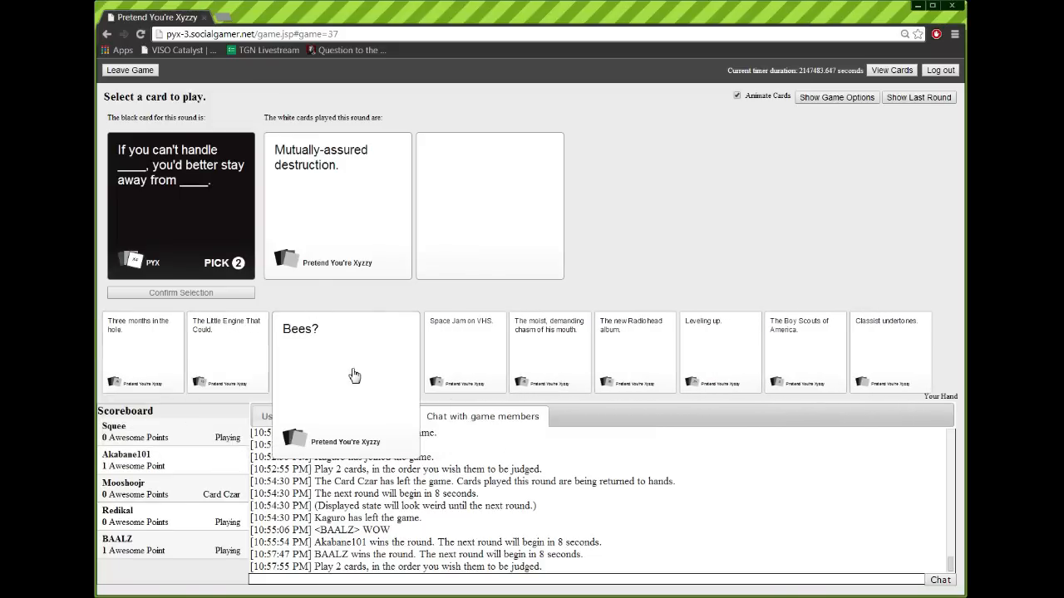
pyautogui.moveTo(369, 379)
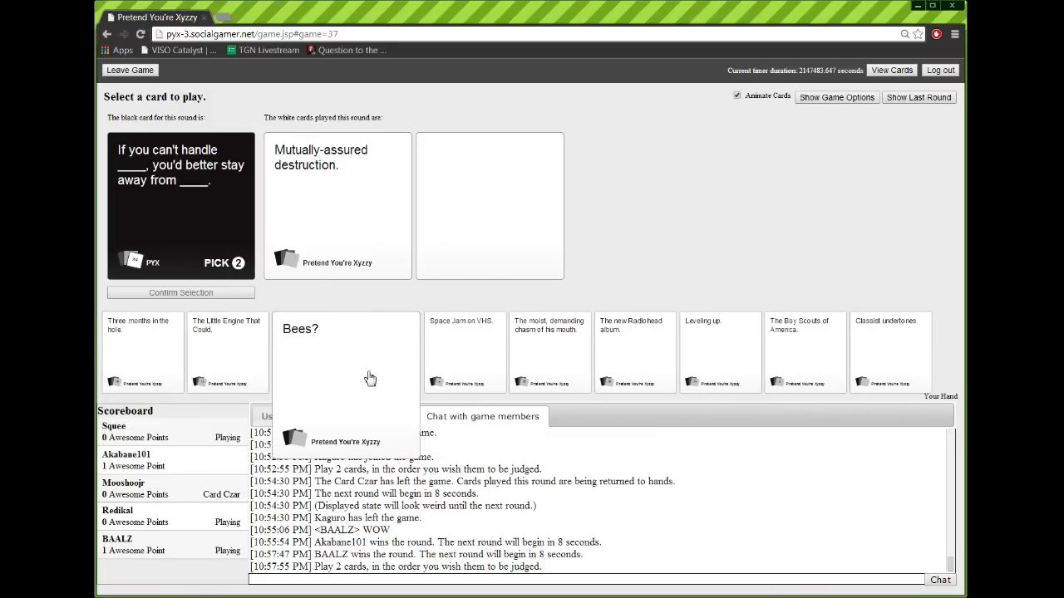
pyautogui.moveTo(785, 379)
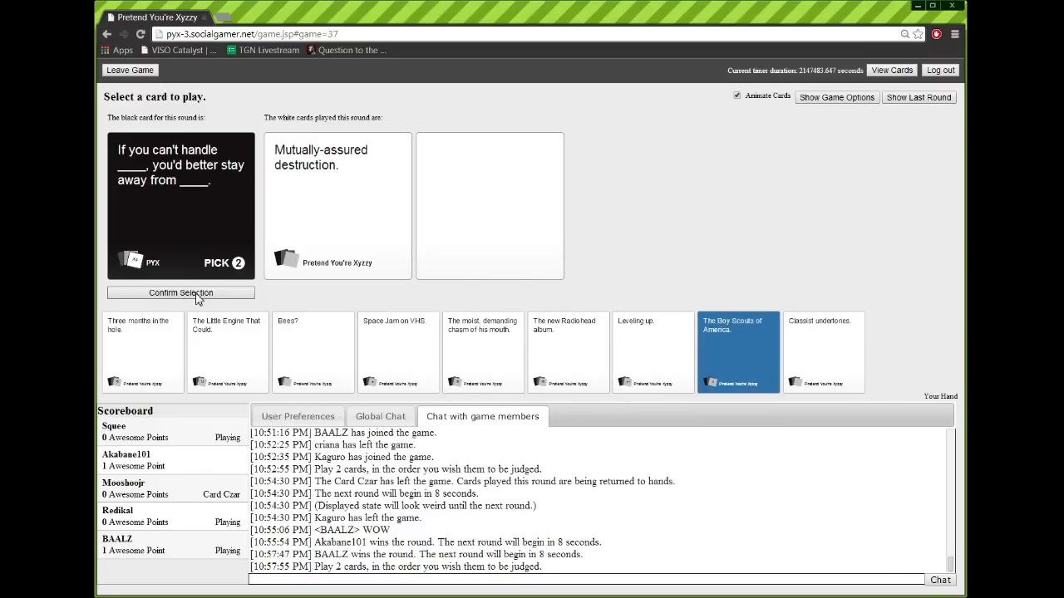
pyautogui.click(179, 292)
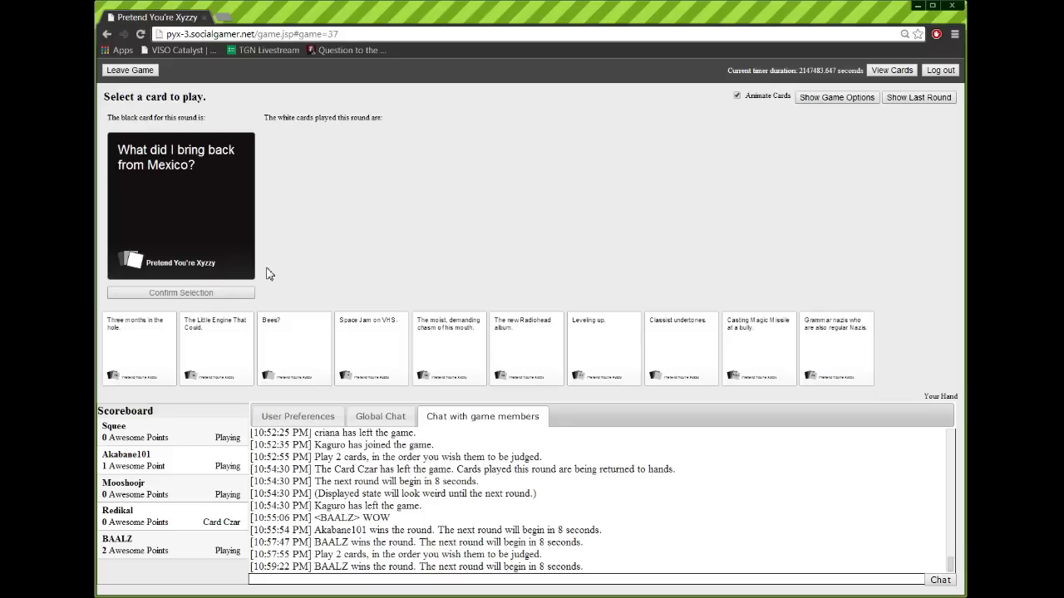
pyautogui.moveTo(456, 219)
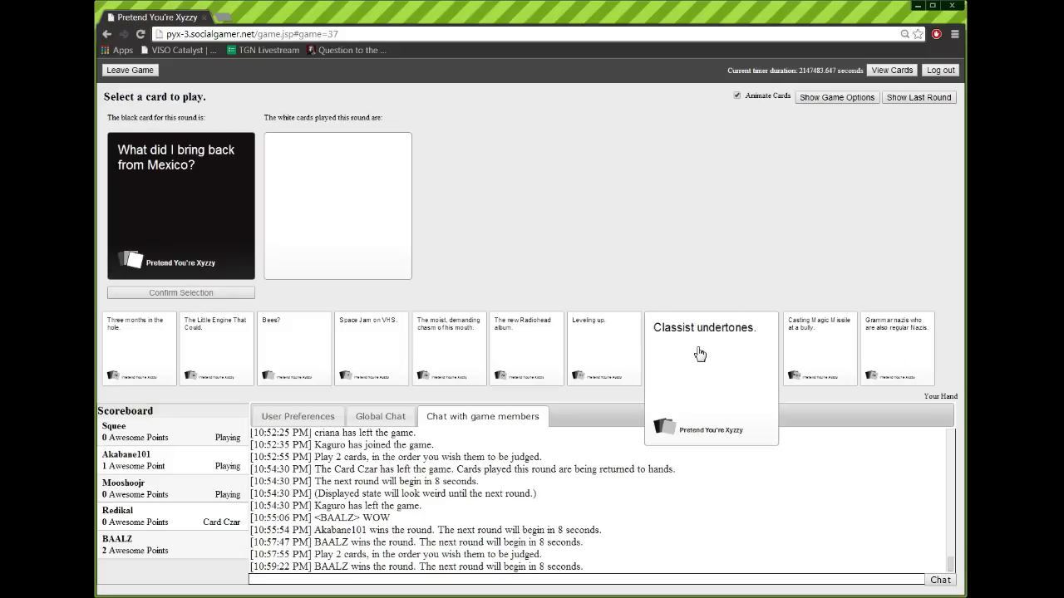
pyautogui.moveTo(704, 376)
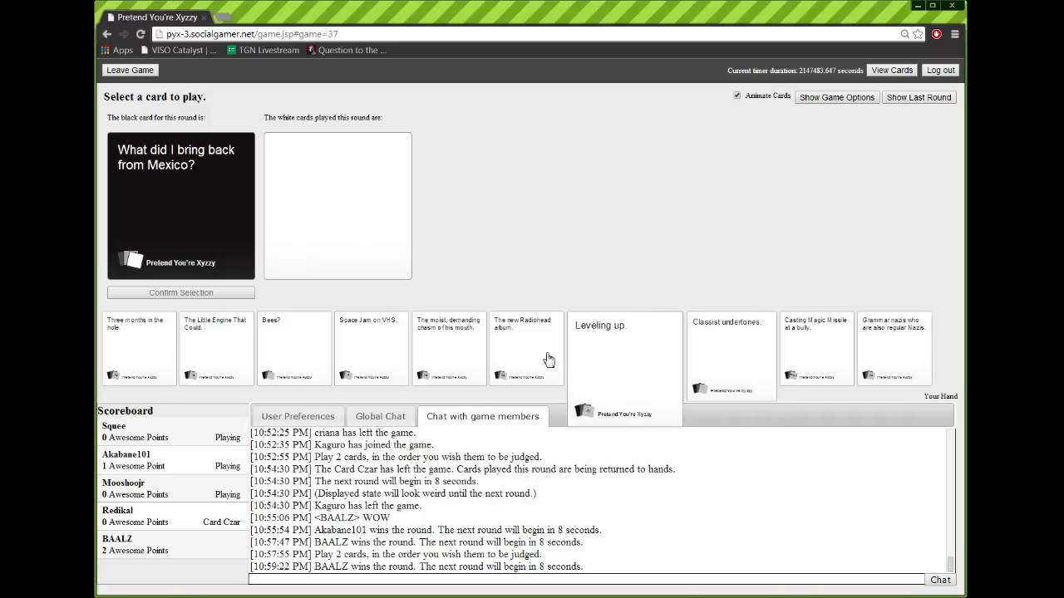
# Play Bees? as the answer to the Mexico black card
pyautogui.click(292, 348)
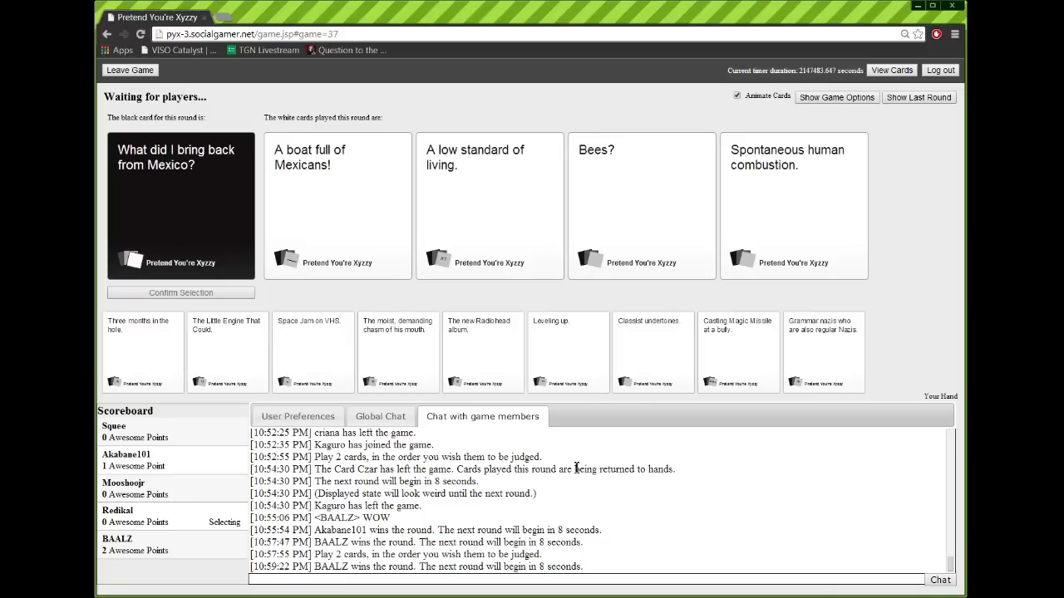
pyautogui.click(337, 206)
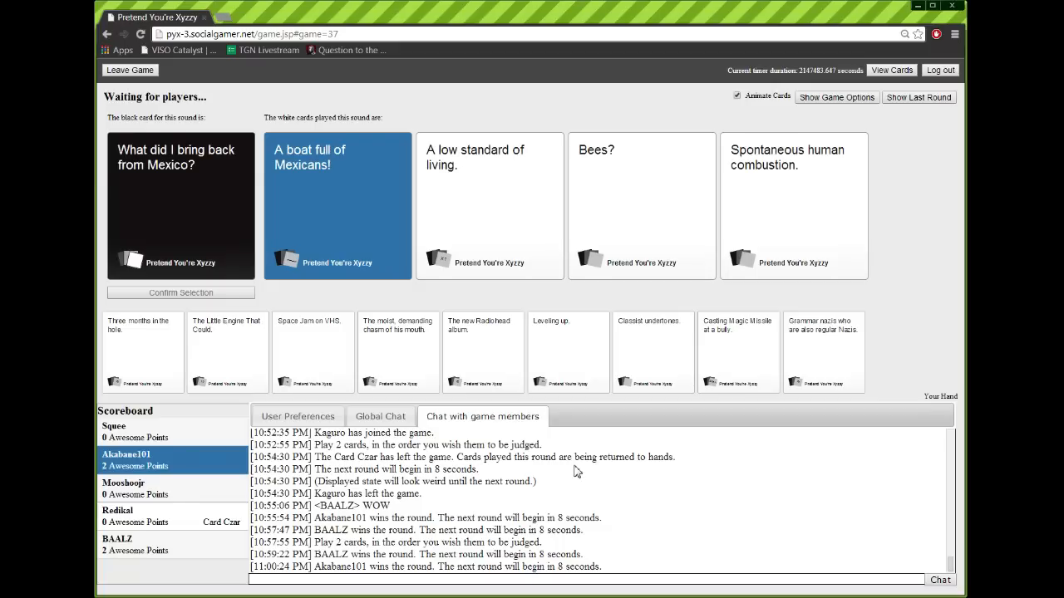
pyautogui.moveTo(555, 435)
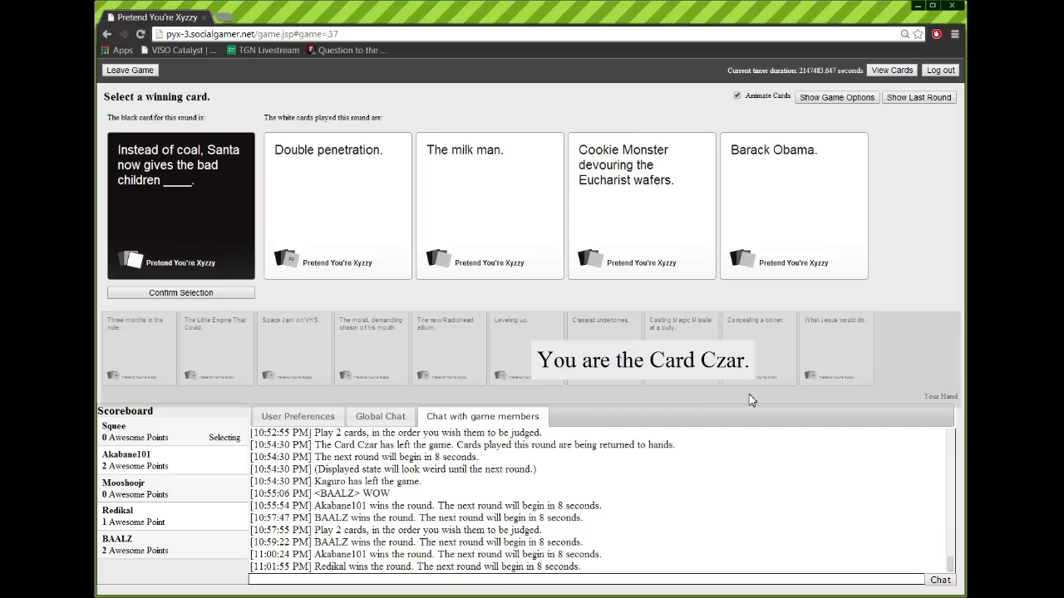
# Reveal the four white-card answers to the Santa coal black card for judging
pyautogui.click(336, 206)
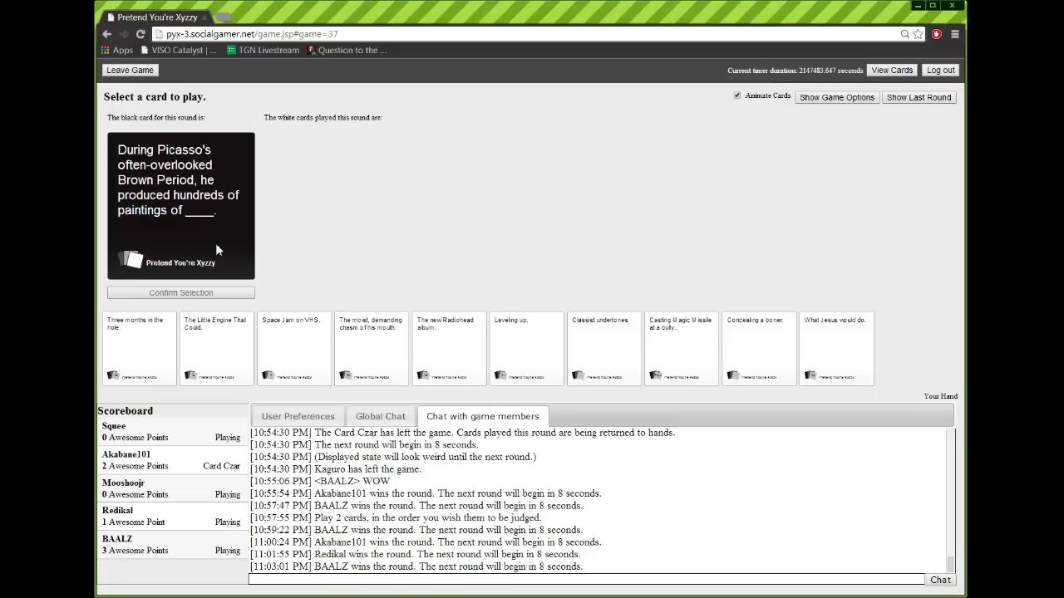
pyautogui.moveTo(222, 241)
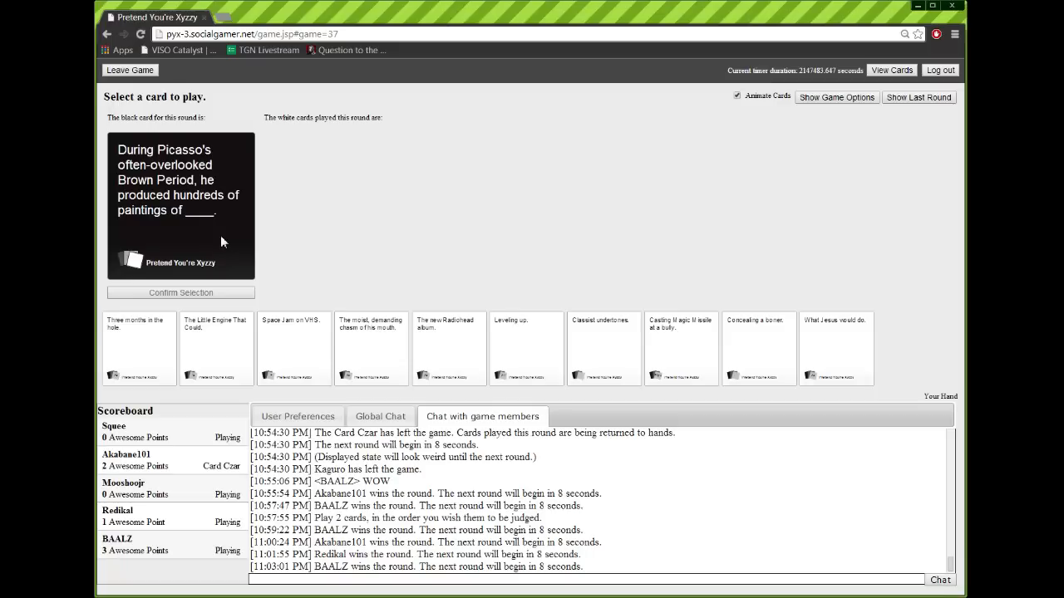
# Play "What Jesus would do." as the answer to the Picasso Brown Period card
pyautogui.click(834, 347)
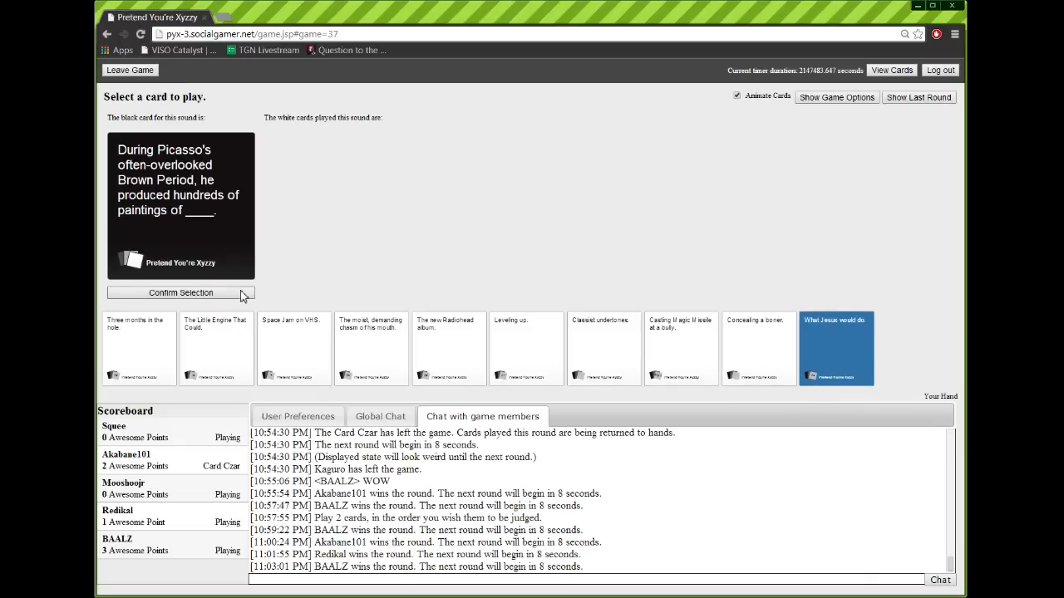
pyautogui.click(180, 293)
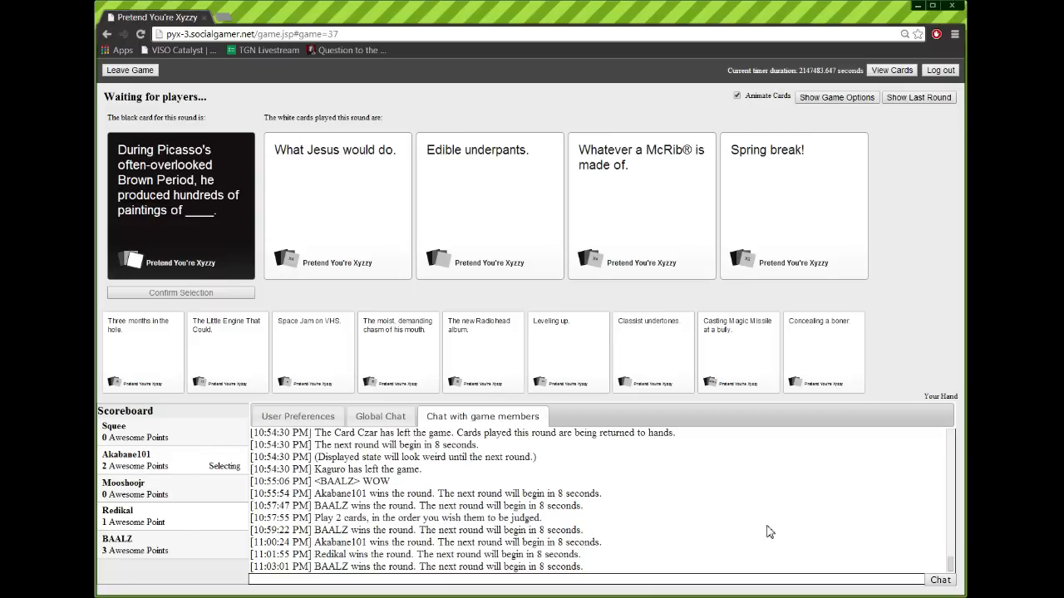
# Advance to the pick-two "Step 1, Step 2, Profit" round with BAALZ at 4 points
pyautogui.click(642, 206)
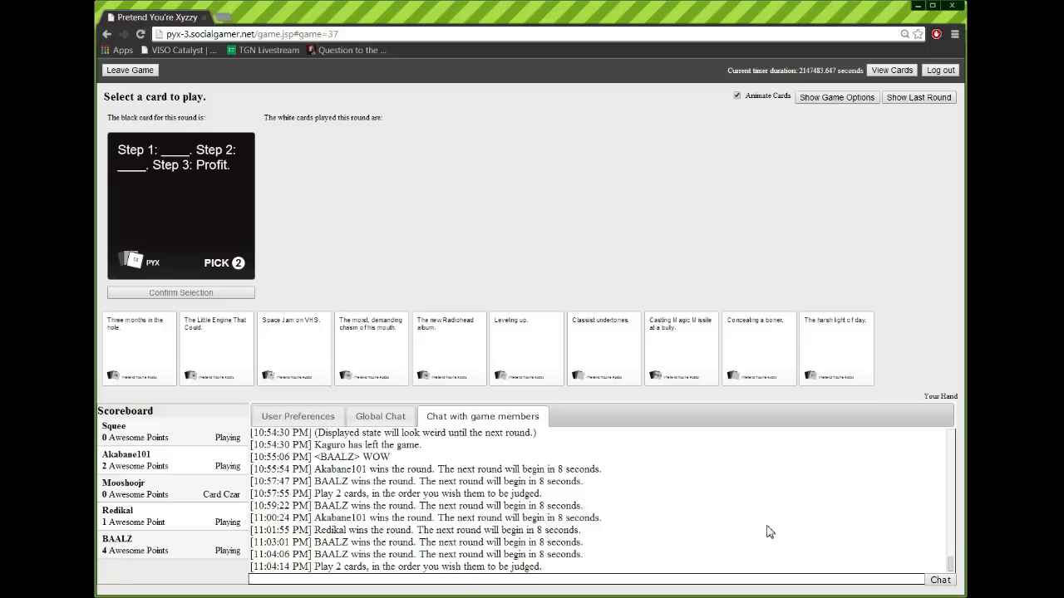
pyautogui.moveTo(706, 442)
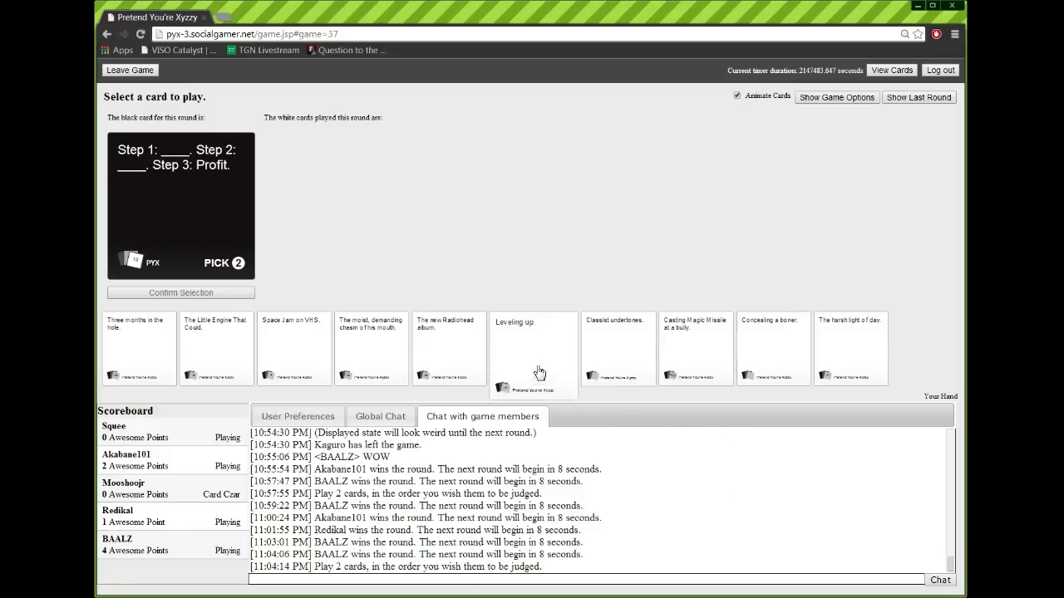
# Play "Leveling up." and "Casting Magic Missile at a bully." for the Step 1/Step 2/Profit card
pyautogui.click(532, 347)
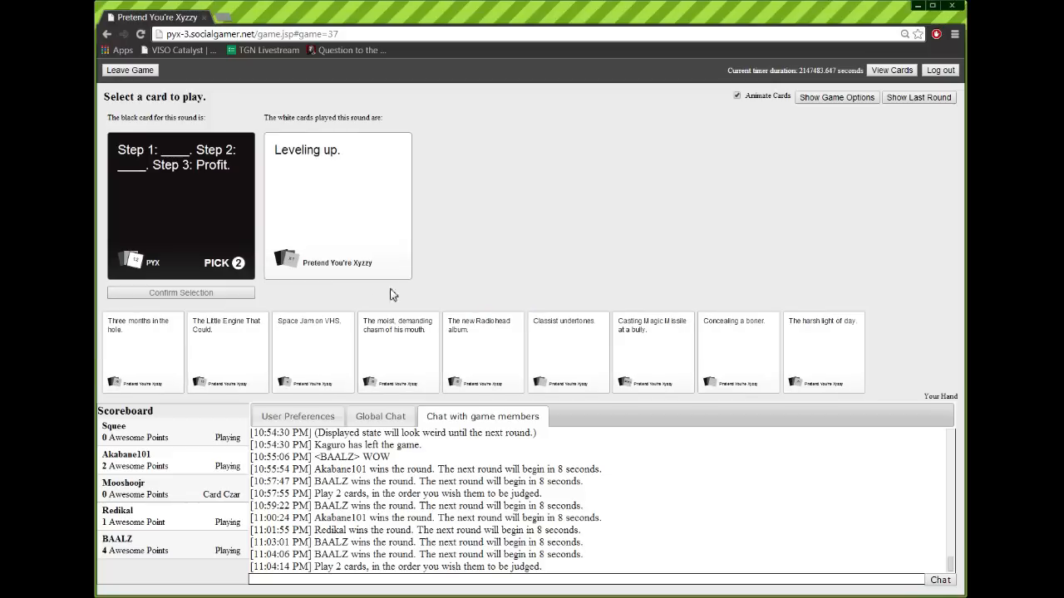
pyautogui.click(651, 351)
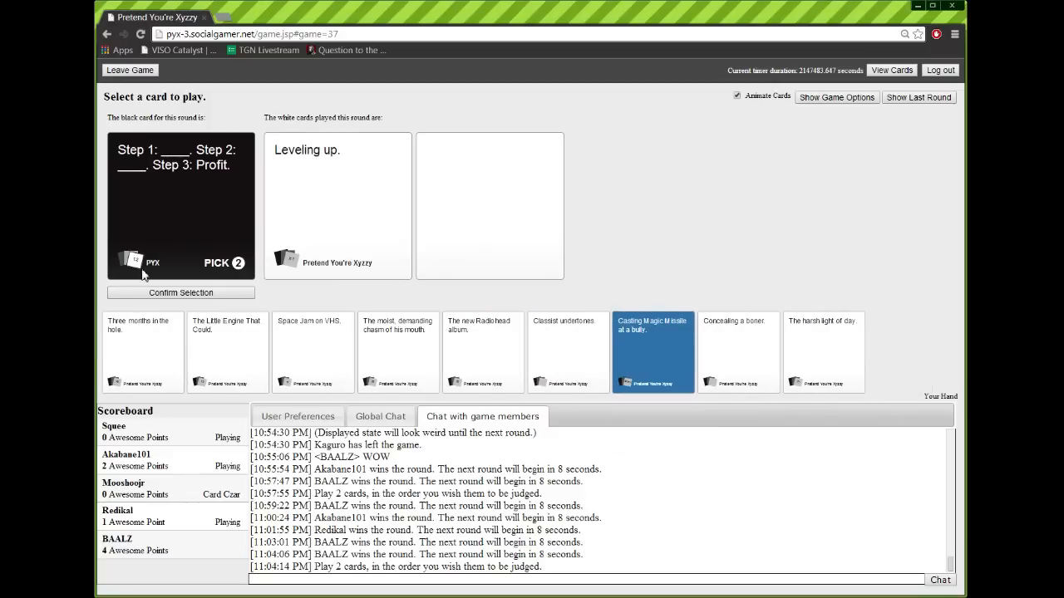
pyautogui.click(180, 292)
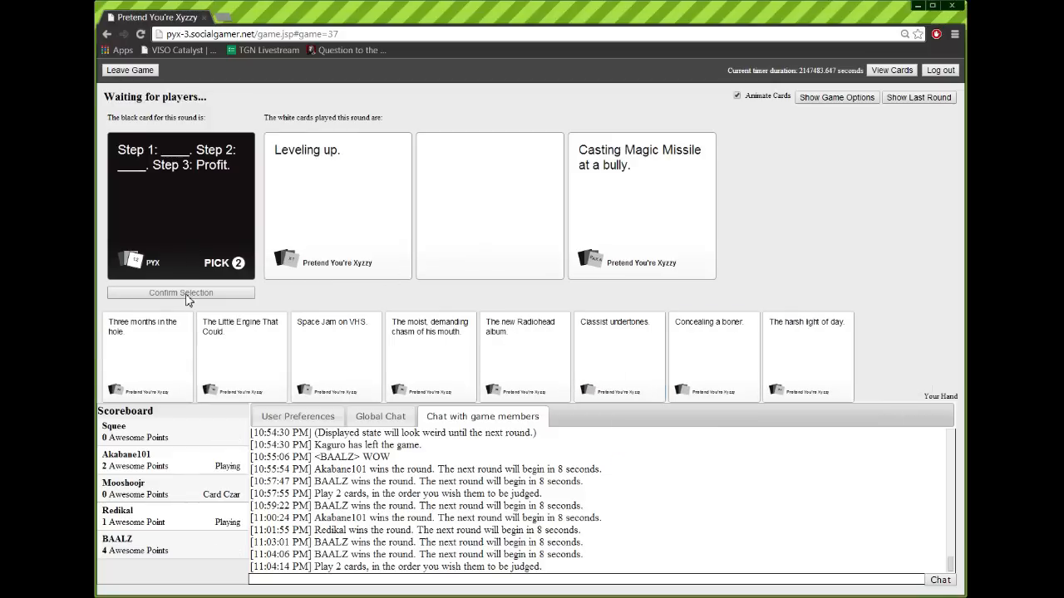
pyautogui.moveTo(791, 525)
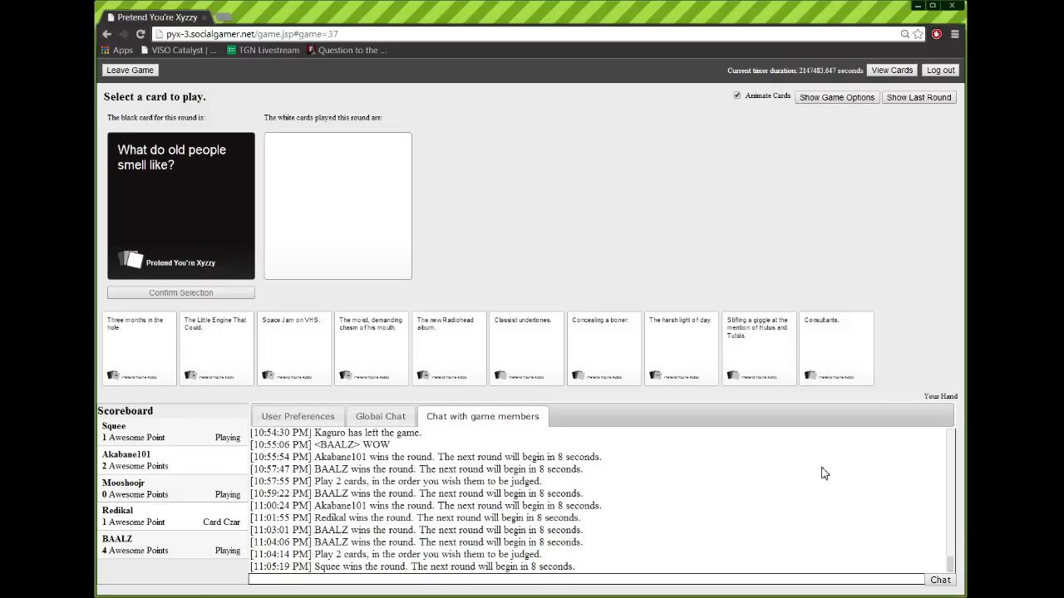
pyautogui.moveTo(620, 442)
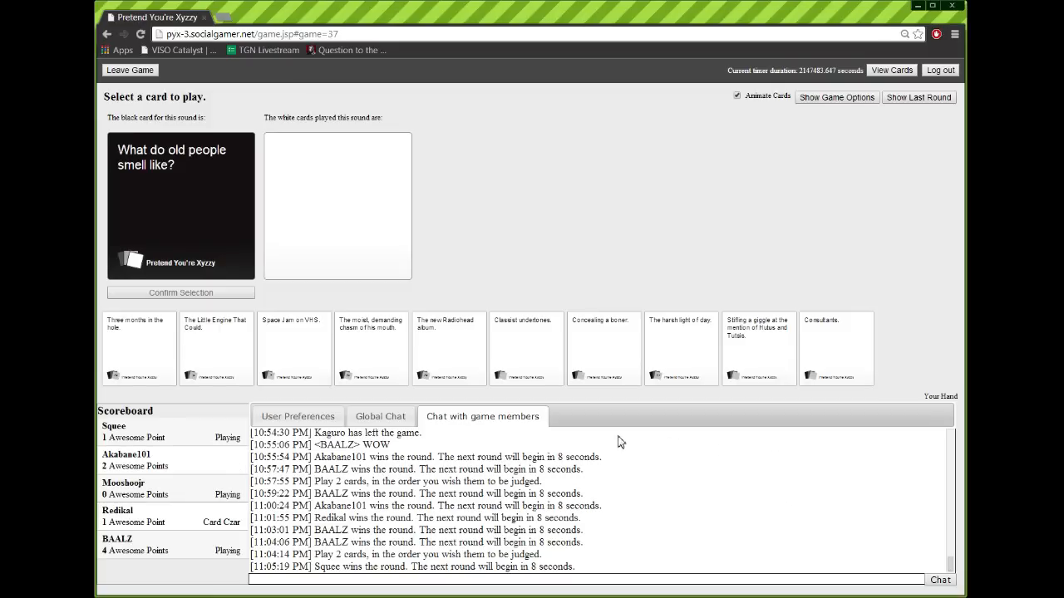
# Play "Classist undertones." for the "What do old people smell like?" card
pyautogui.click(522, 348)
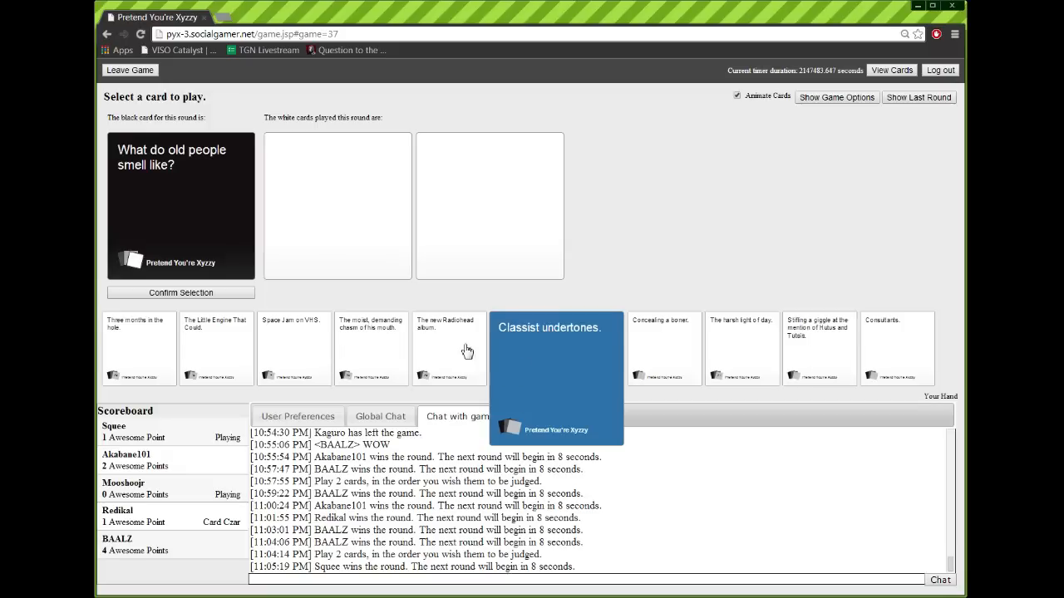
pyautogui.click(179, 293)
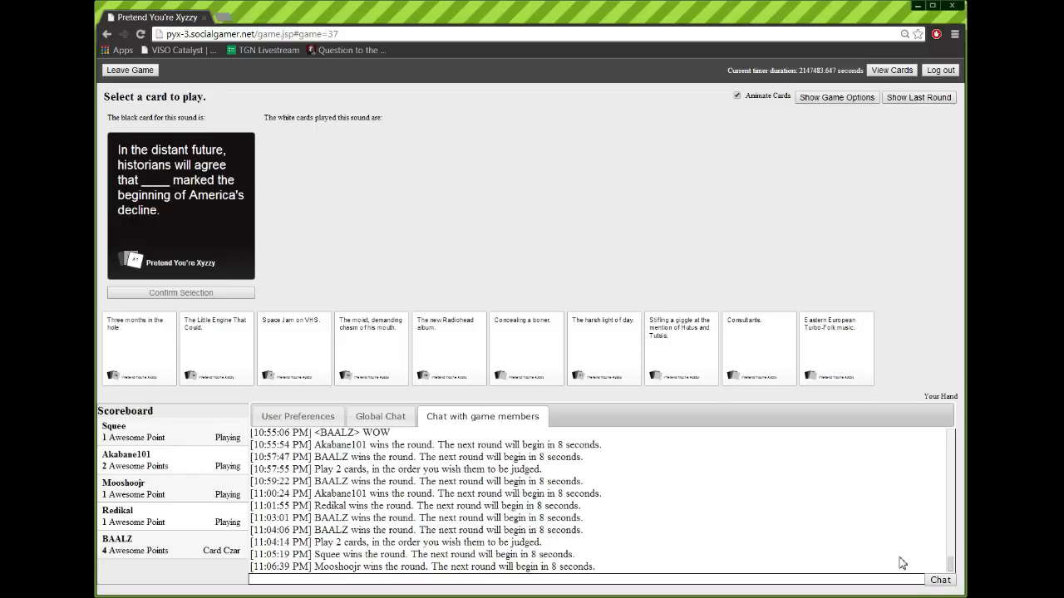
pyautogui.moveTo(638, 509)
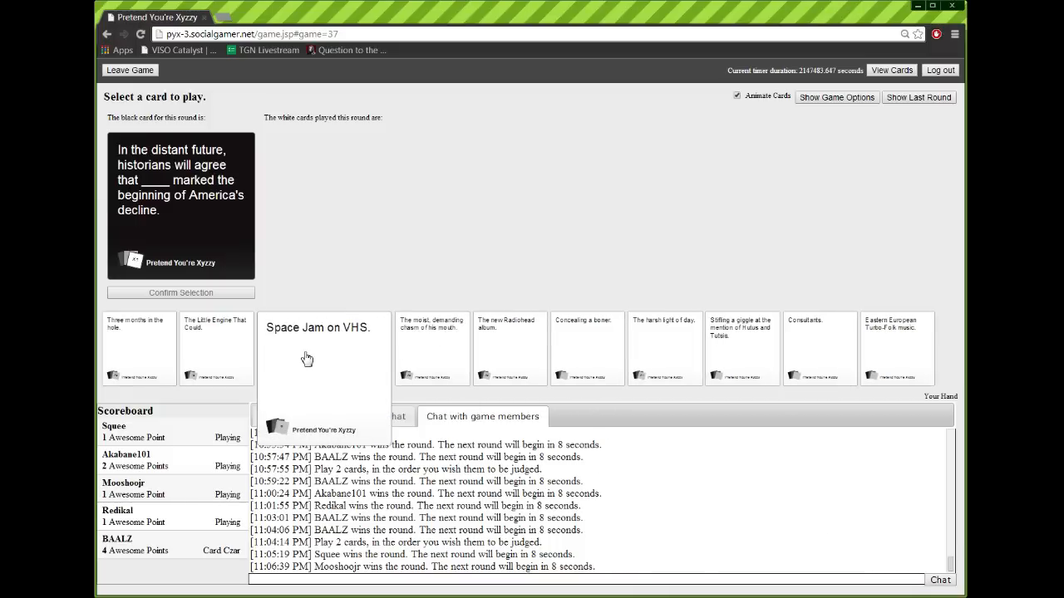
# Play "Space Jam on VHS." for the America's-decline black card
pyautogui.click(319, 347)
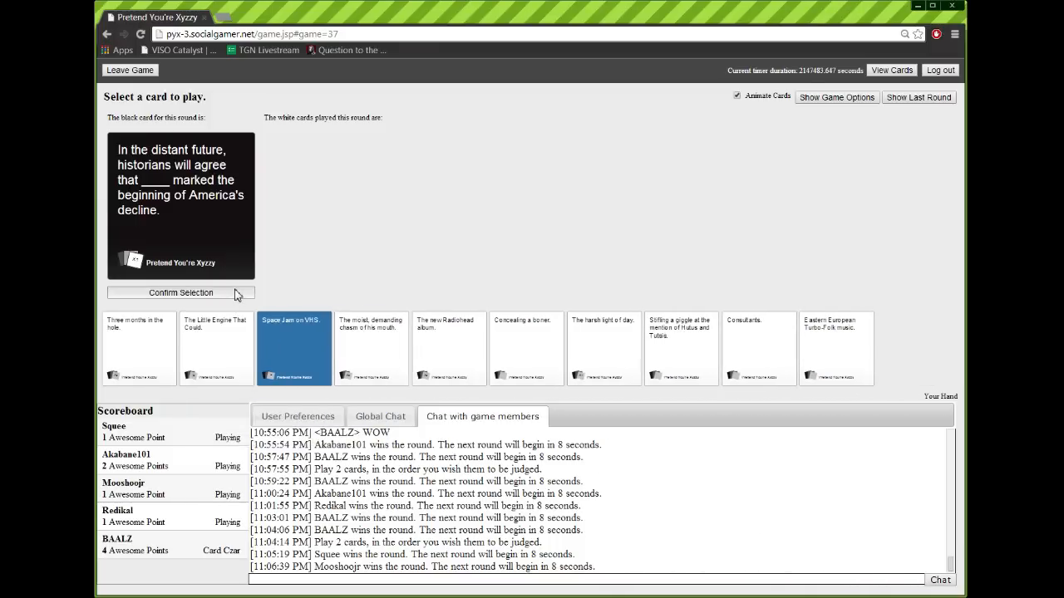
pyautogui.click(179, 292)
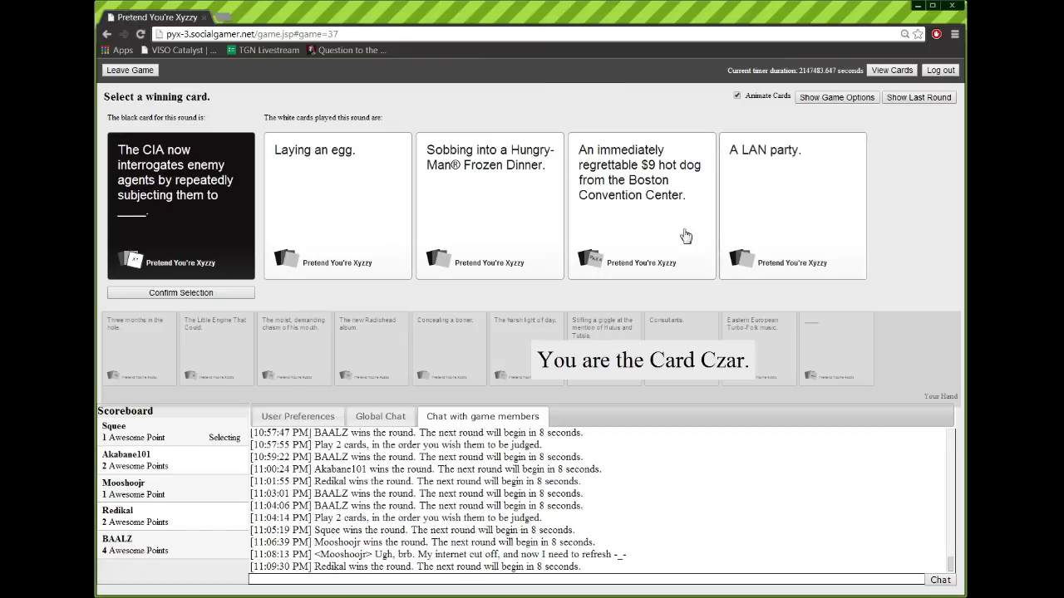
pyautogui.click(641, 206)
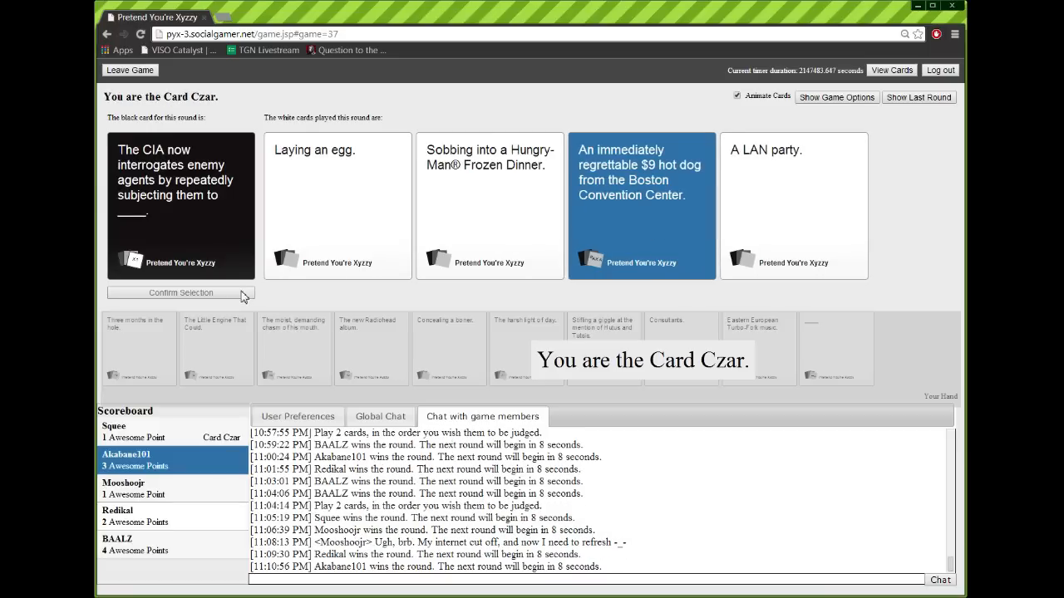
pyautogui.moveTo(625, 419)
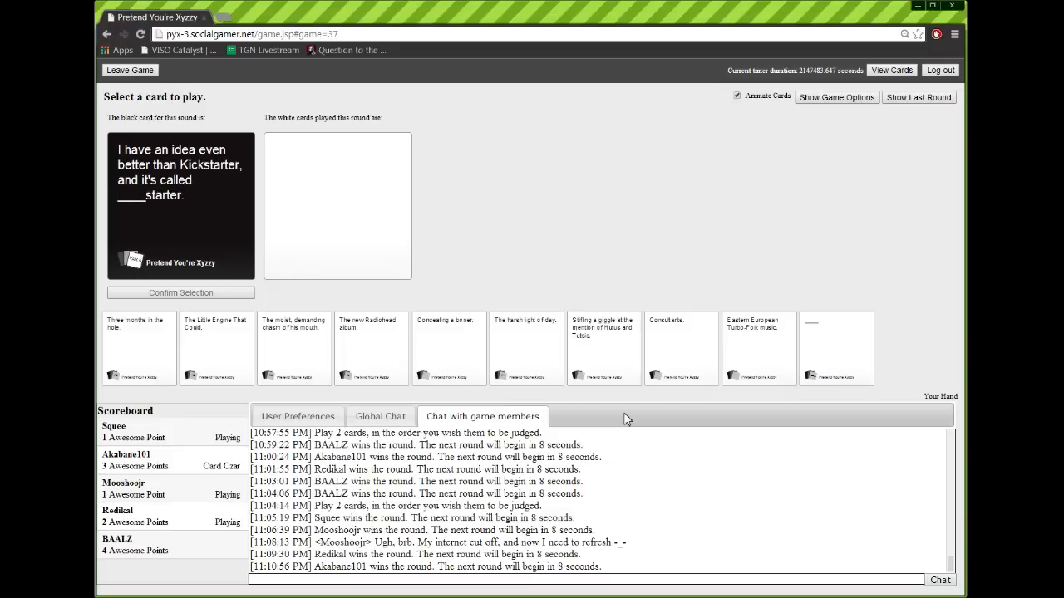
pyautogui.moveTo(571, 158)
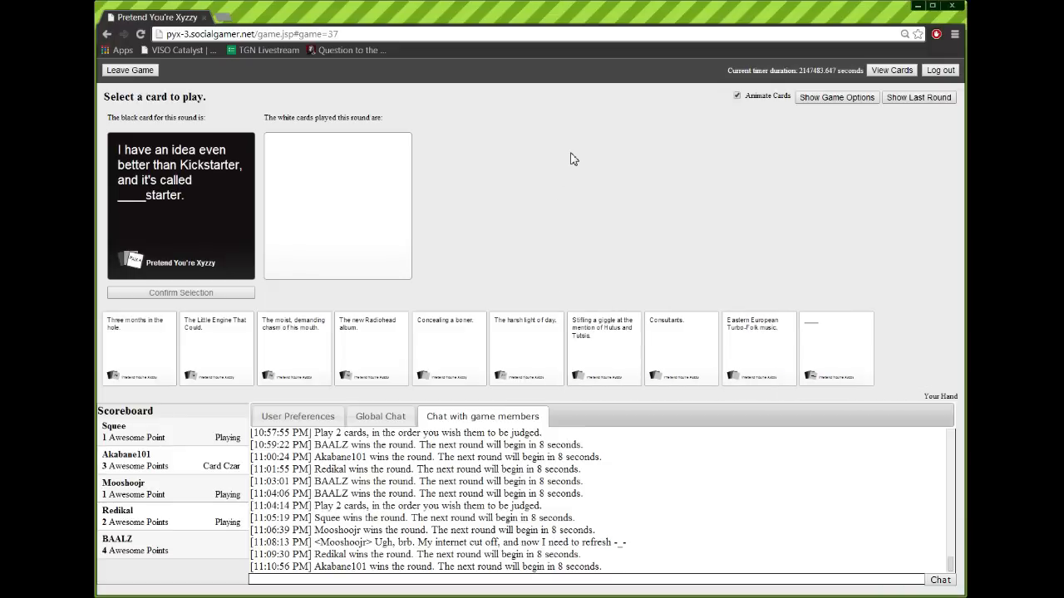
pyautogui.moveTo(567, 159)
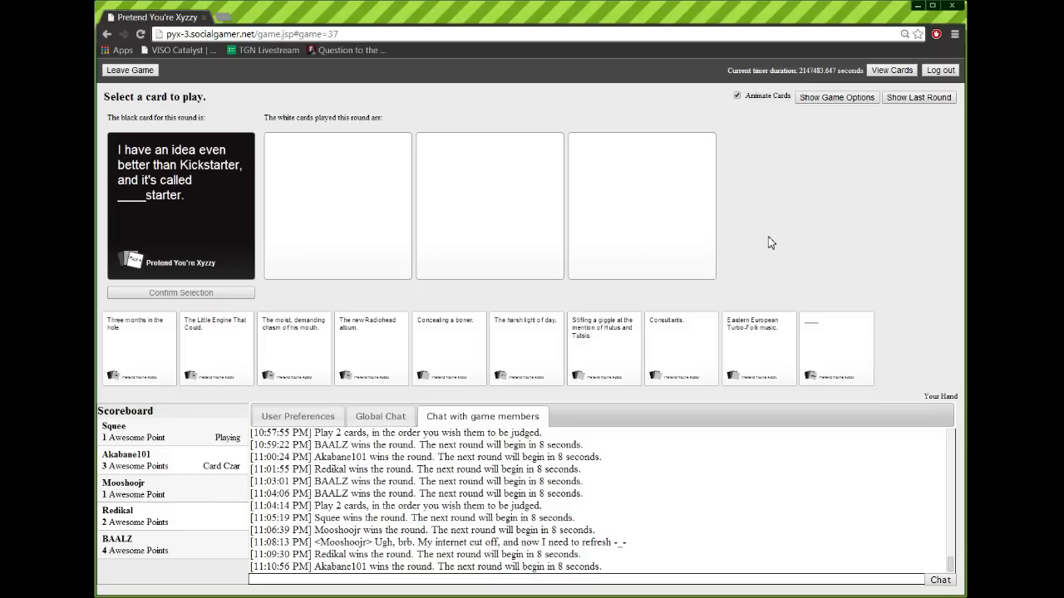
pyautogui.moveTo(841, 246)
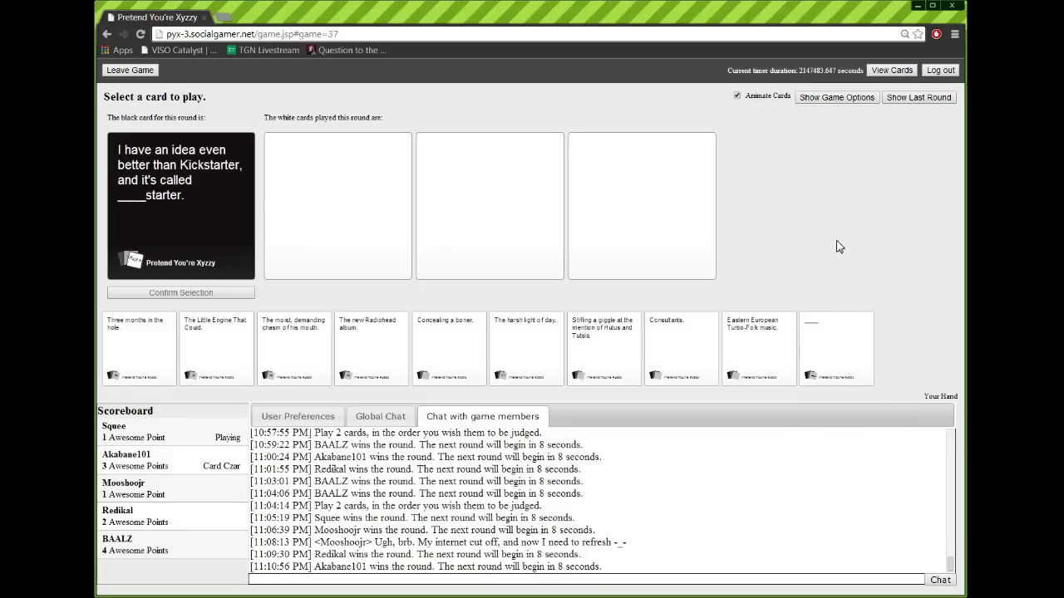
pyautogui.moveTo(839, 259)
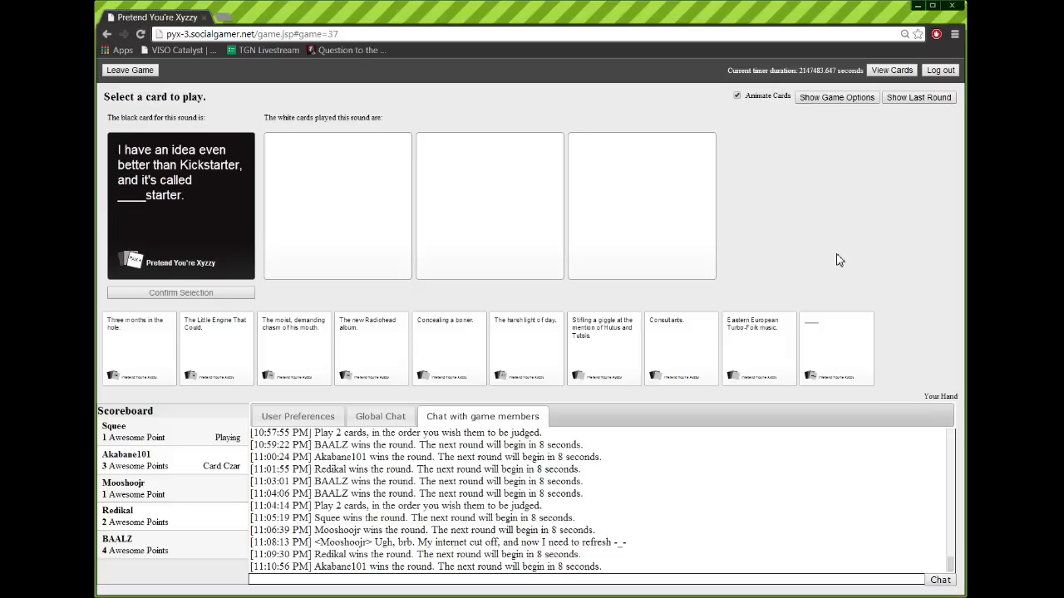
pyautogui.moveTo(821, 289)
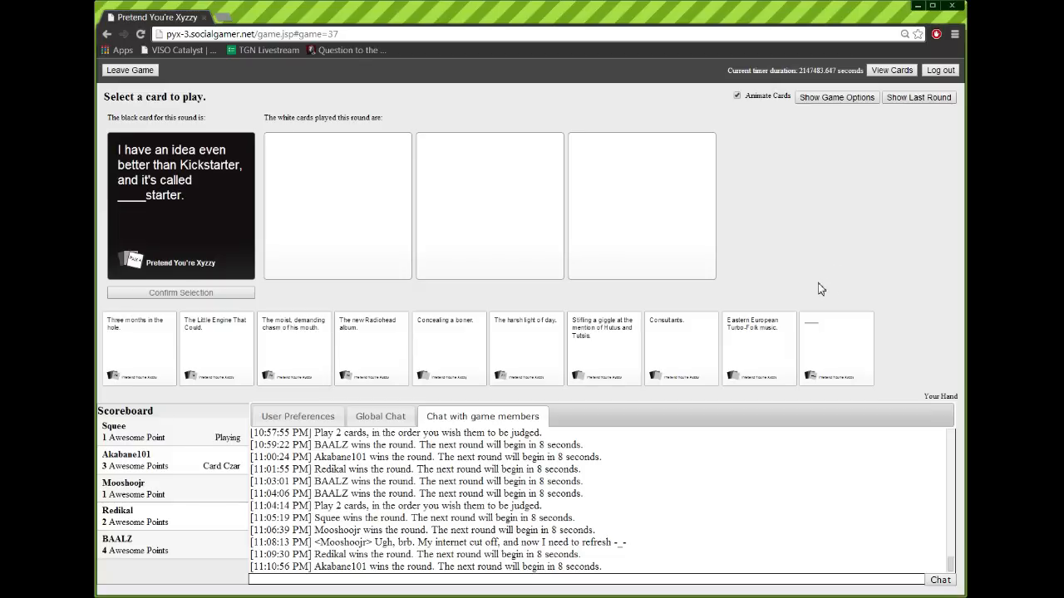
pyautogui.moveTo(752, 352)
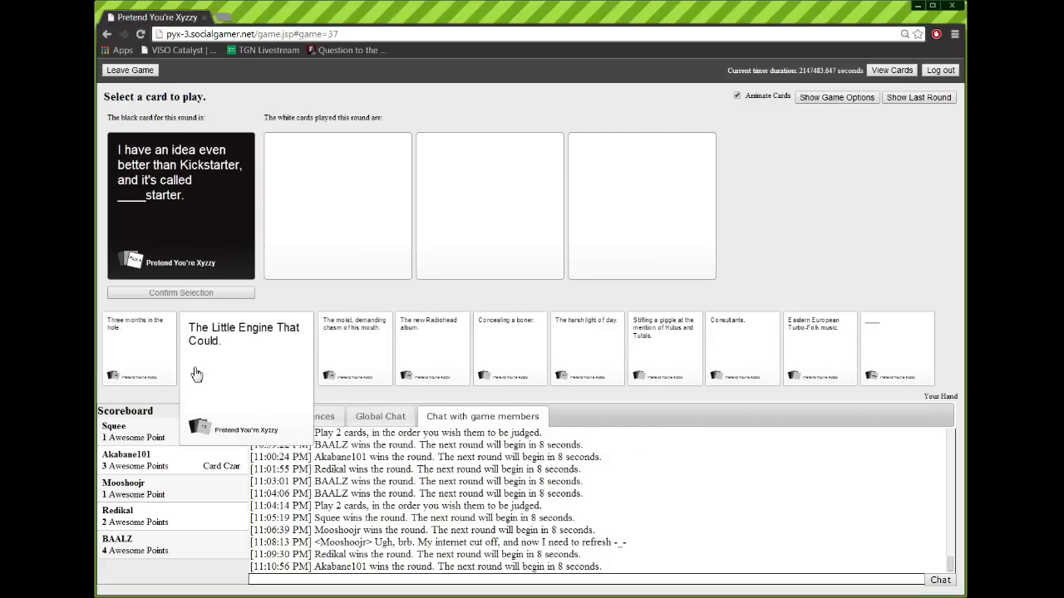
# Play "The Little Engine That Could." for the Kickstarter blank
pyautogui.click(243, 349)
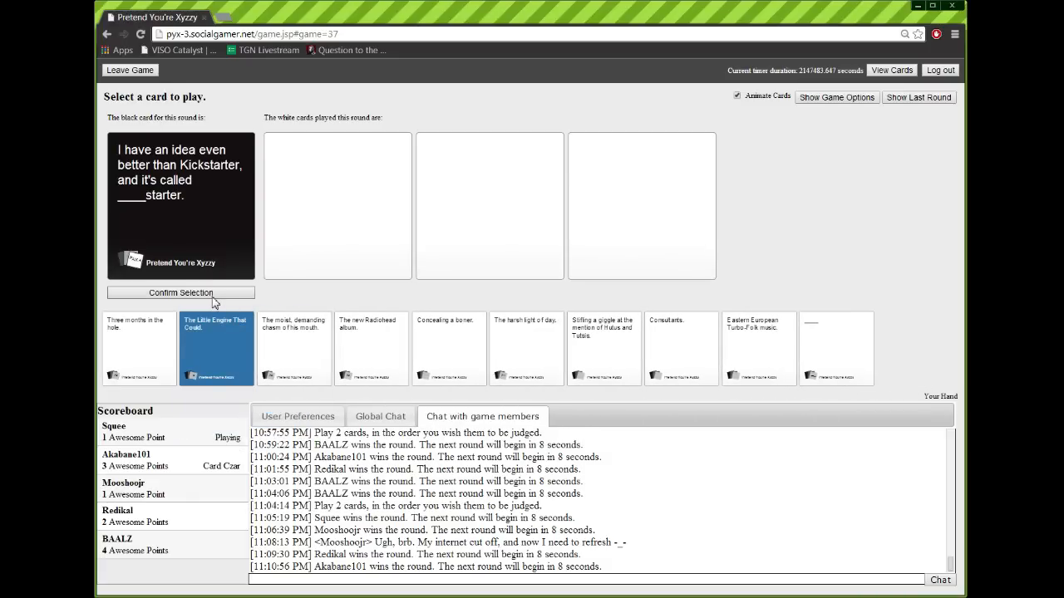
pyautogui.click(179, 292)
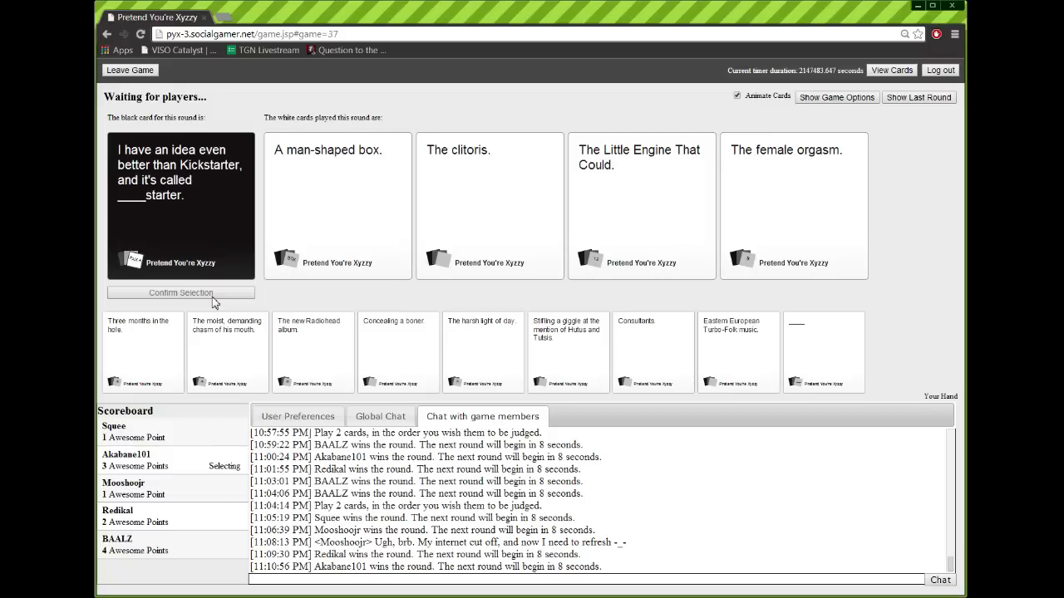
# Play a white card for the lost instruction manual prompt, revealing the four answers
pyautogui.click(489, 206)
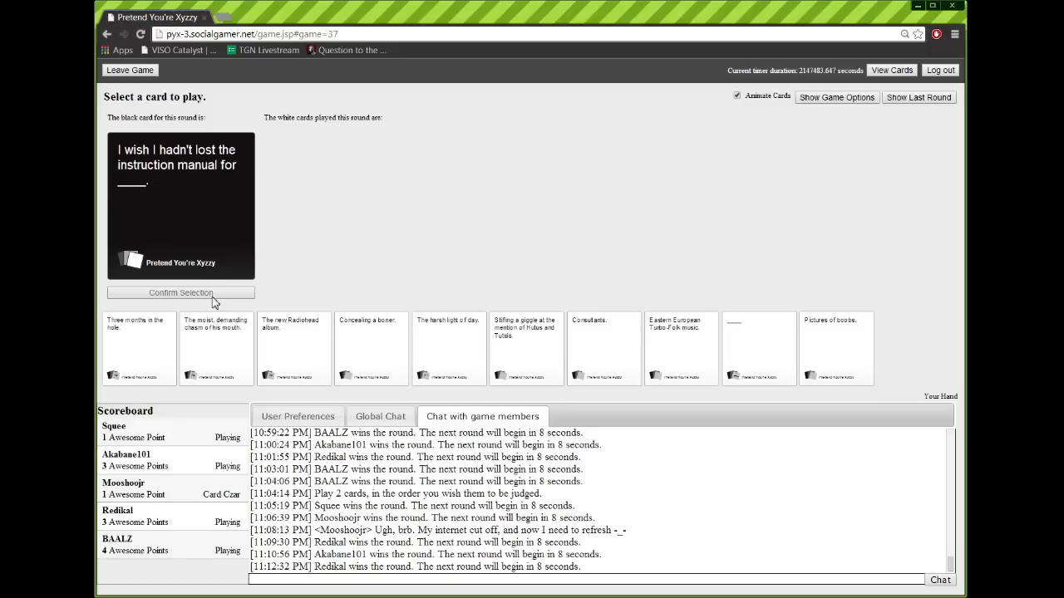
pyautogui.moveTo(512, 256)
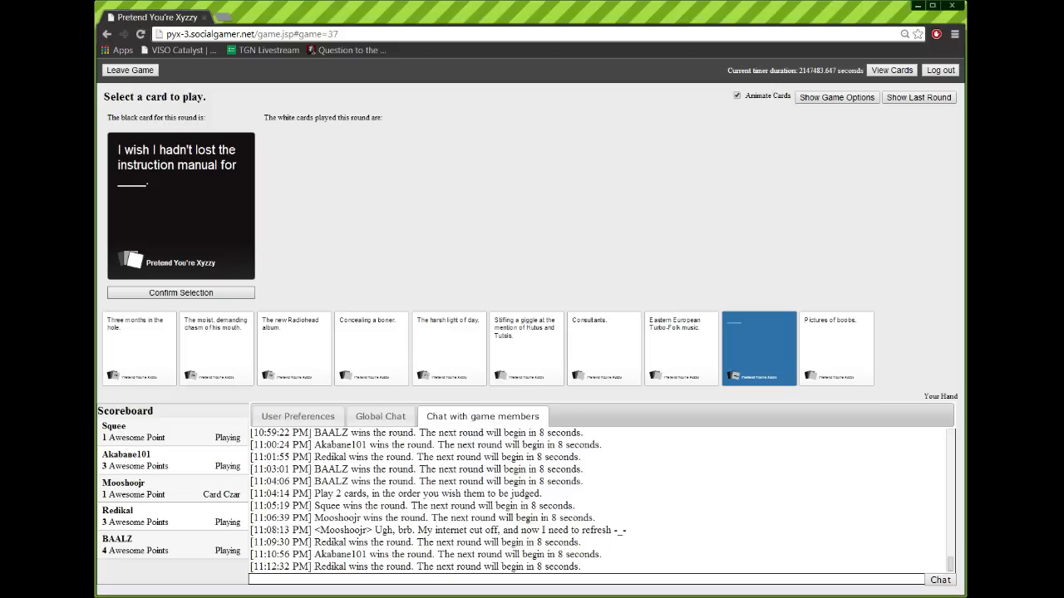
pyautogui.click(179, 293)
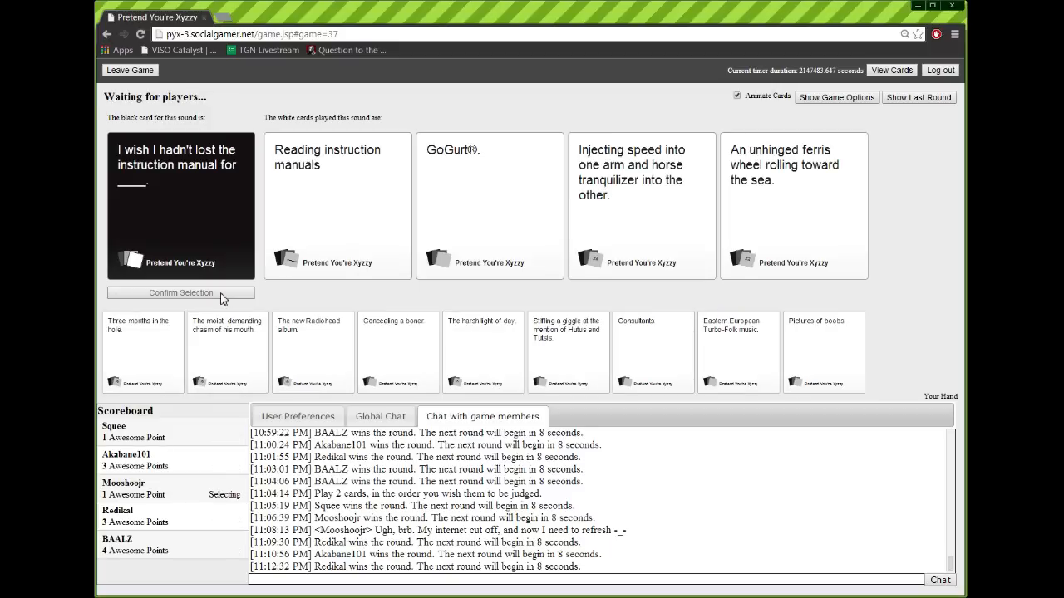